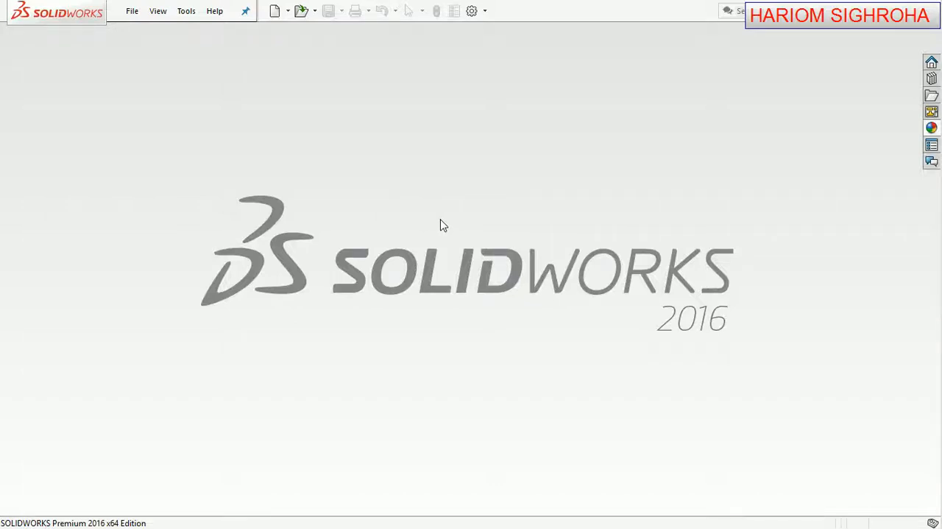
{"action": "mouse_move", "coordinate": [457, 235]}
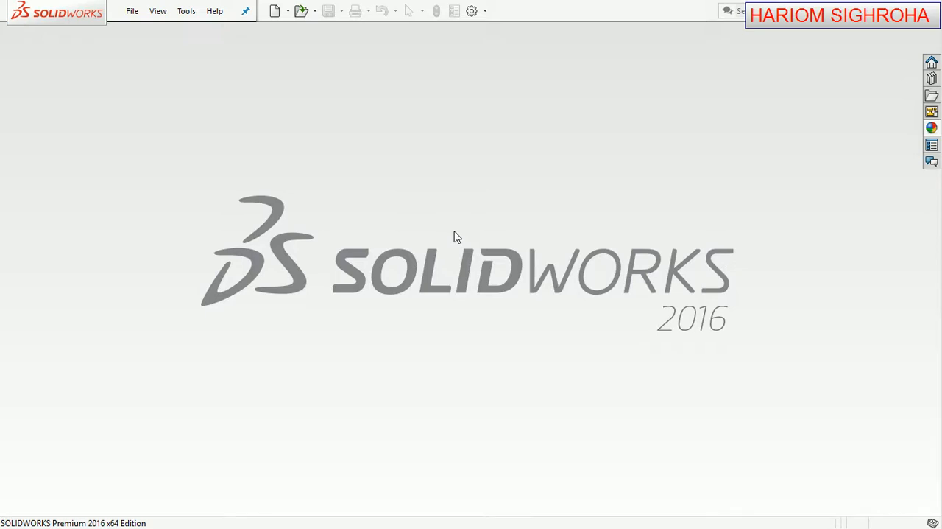
{"action": "mouse_move", "coordinate": [224, 158]}
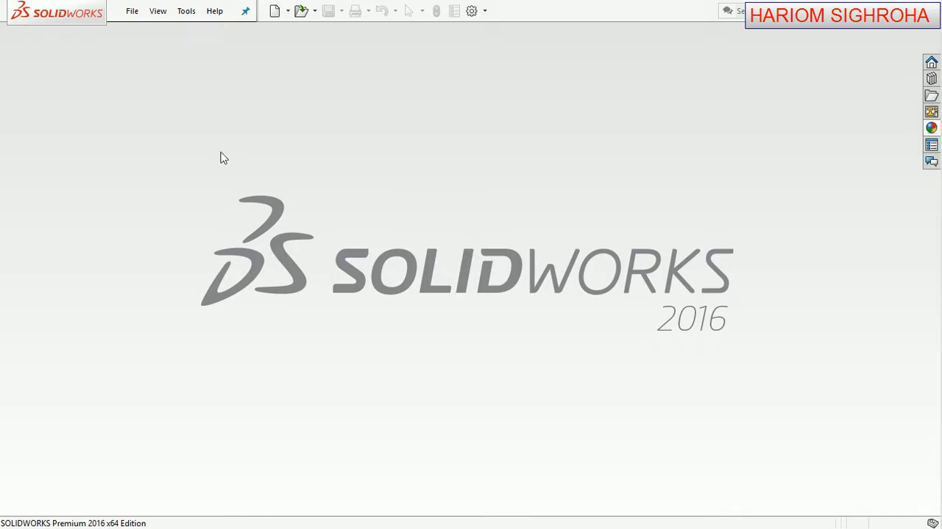
{"action": "mouse_move", "coordinate": [146, 41]}
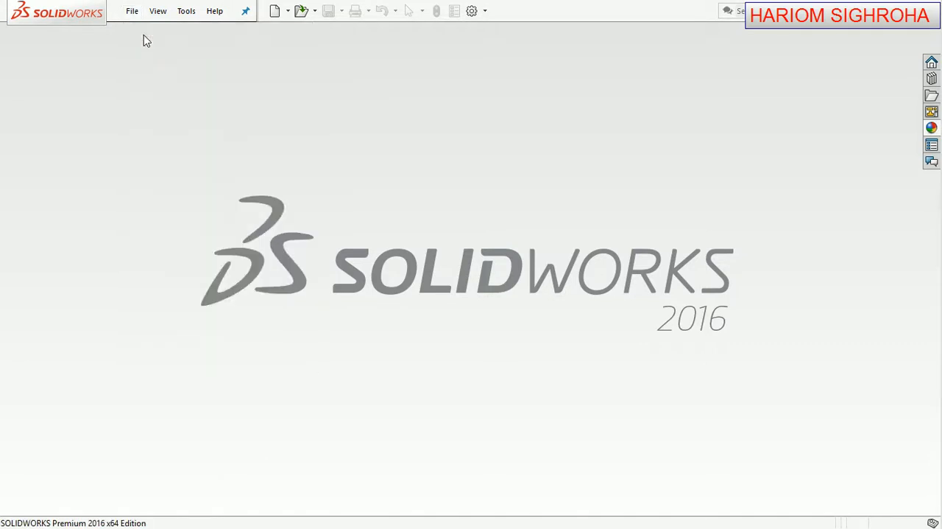
Create a new blank Part document from the New SOLIDWORKS Document dialog.
{"action": "left_click", "coordinate": [274, 11]}
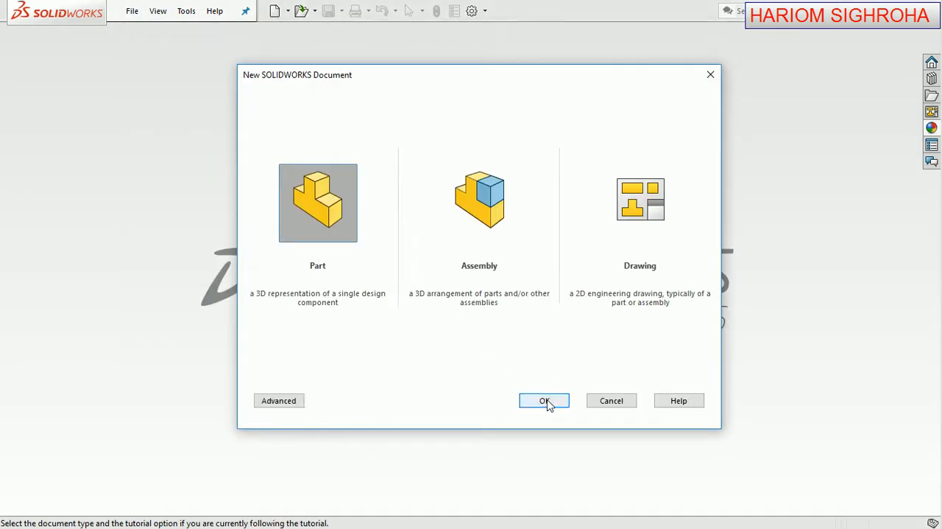
{"action": "left_click", "coordinate": [544, 400]}
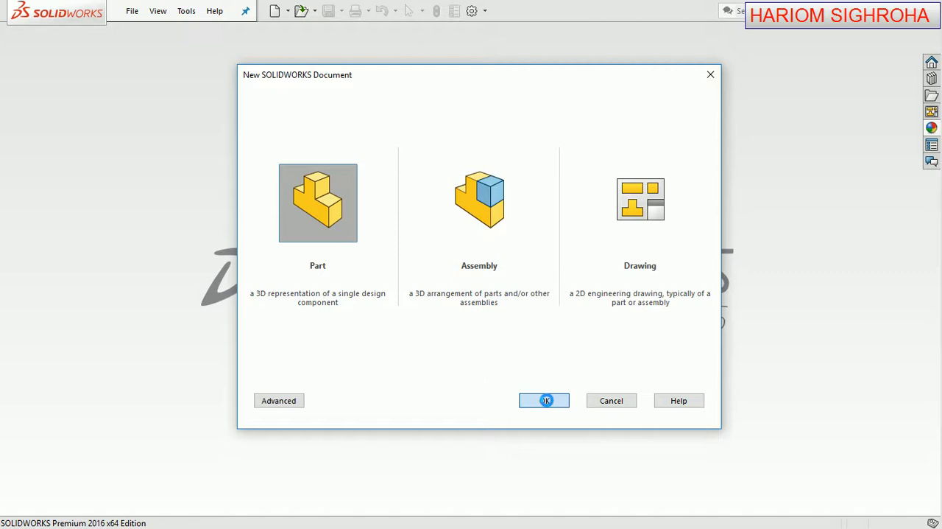
{"action": "left_click", "coordinate": [545, 401]}
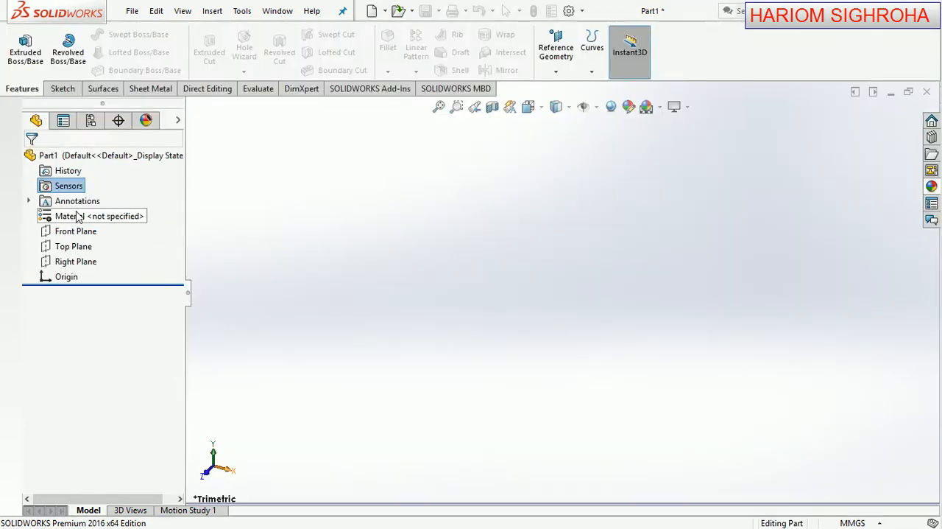
Sketch a 2 mm diameter circle at the origin on the Top Plane, fully dimensioned.
{"action": "left_click", "coordinate": [74, 246]}
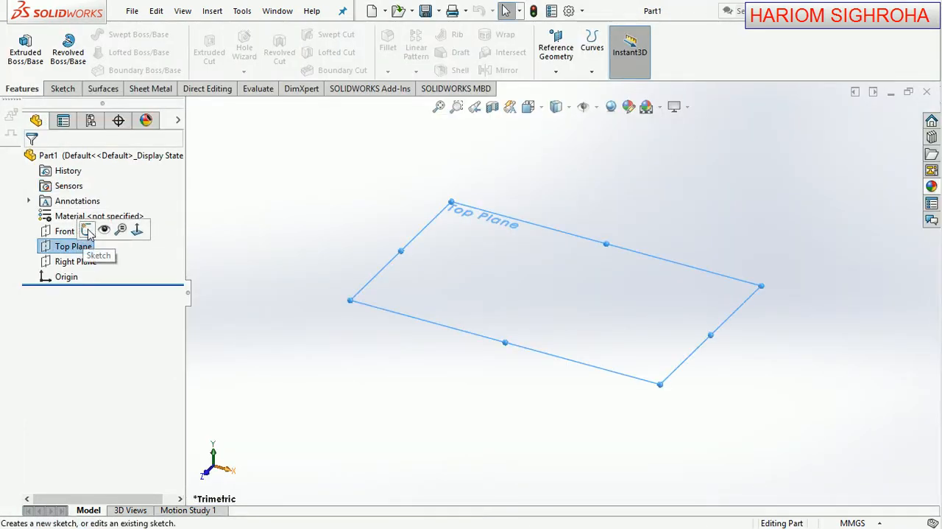
{"action": "left_click", "coordinate": [87, 230]}
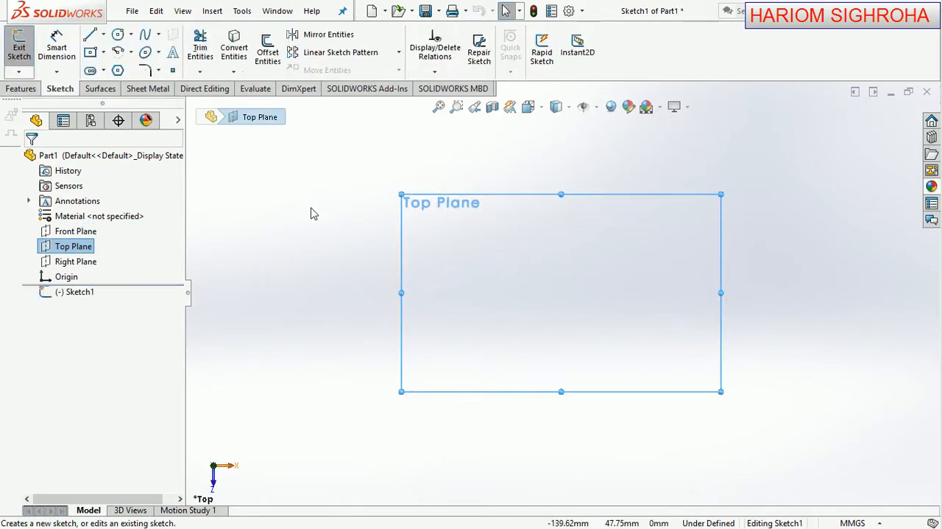
{"action": "left_click", "coordinate": [118, 35]}
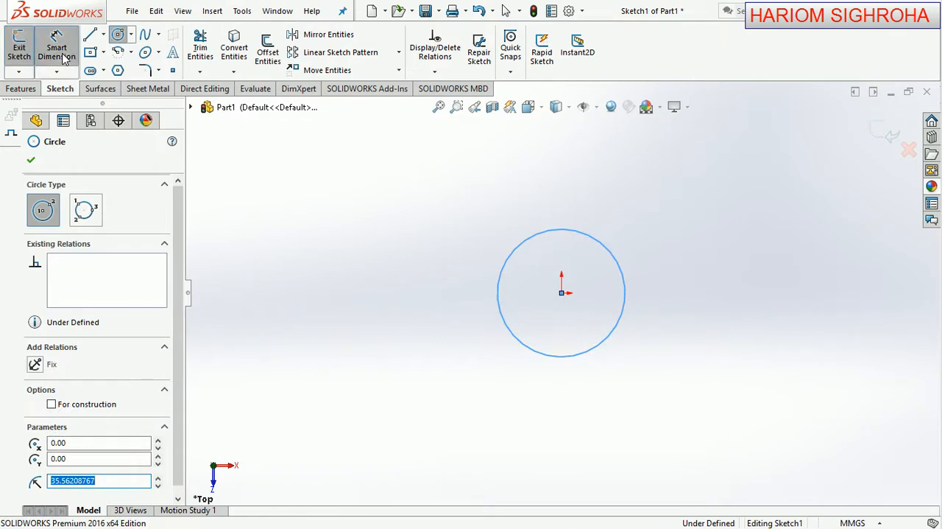
{"action": "left_click", "coordinate": [31, 159]}
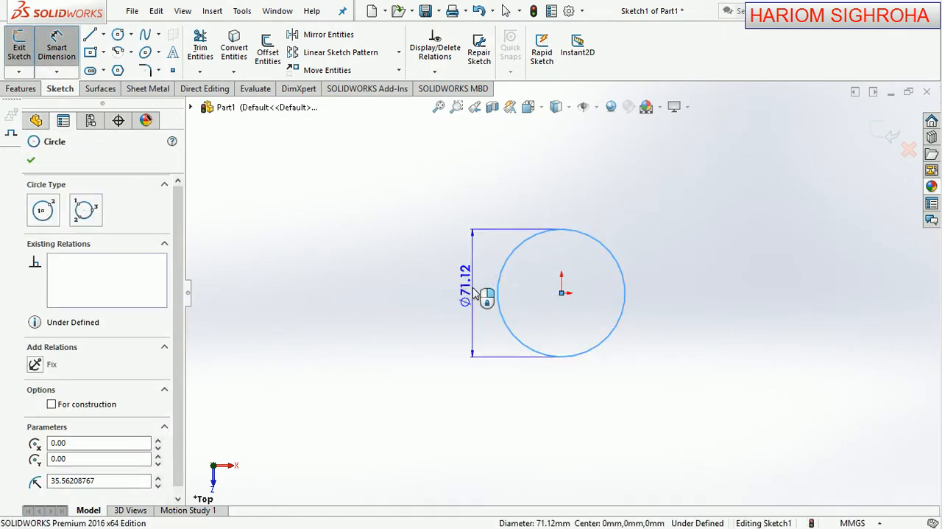
{"action": "left_click", "coordinate": [464, 287]}
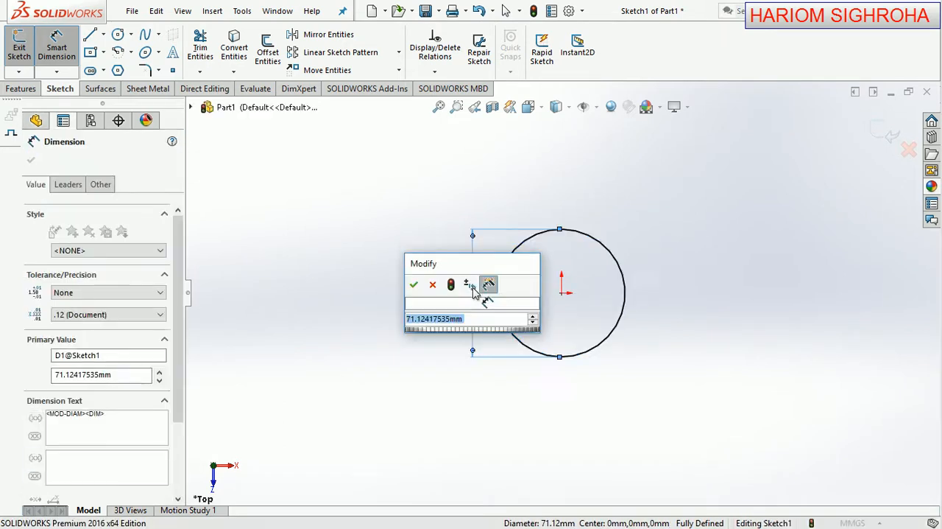
{"action": "left_click", "coordinate": [413, 284]}
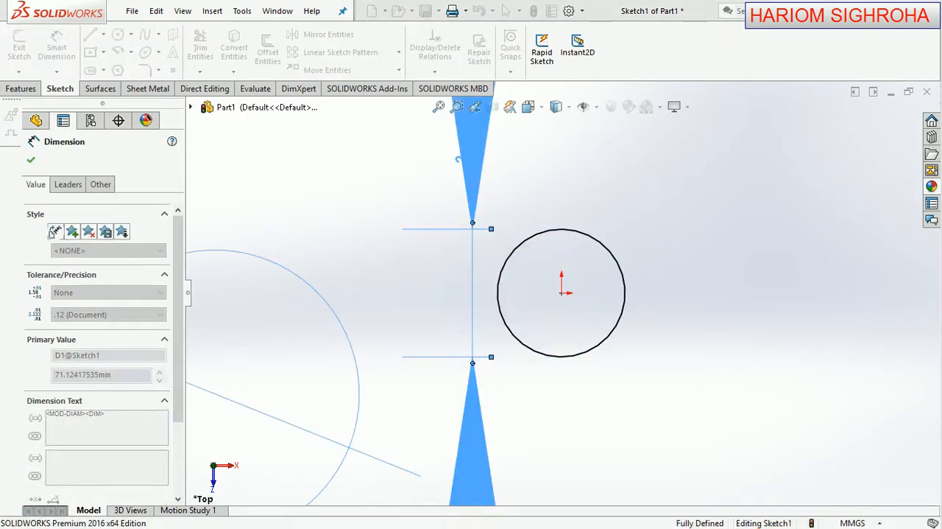
{"action": "left_click", "coordinate": [31, 161]}
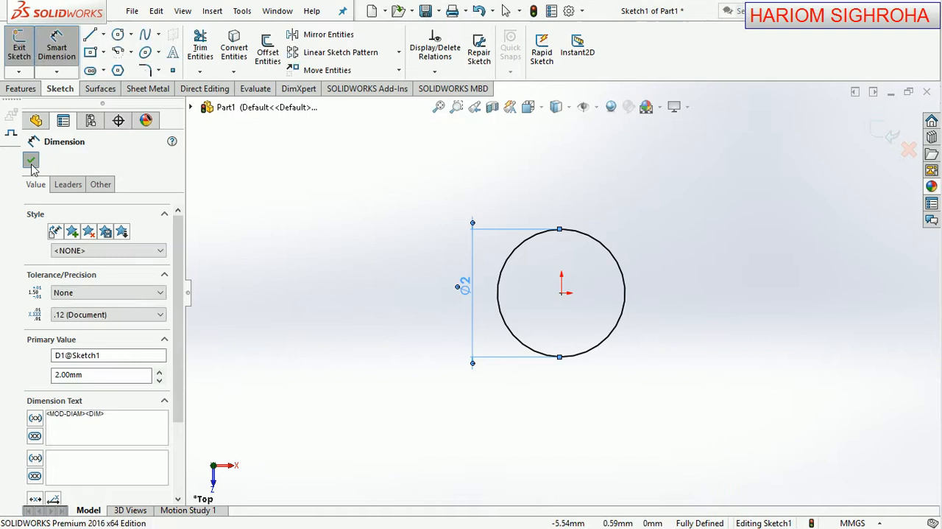
{"action": "left_click", "coordinate": [32, 162]}
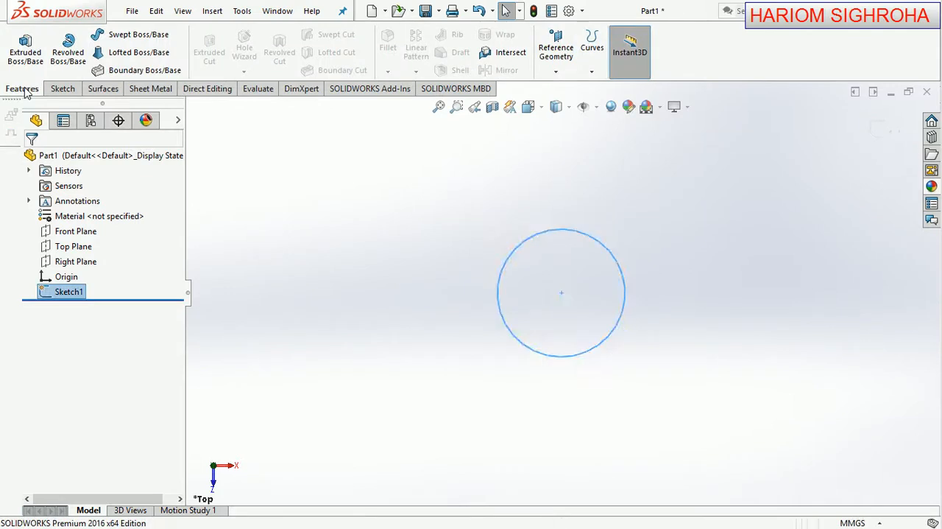
{"action": "mouse_move", "coordinate": [603, 78]}
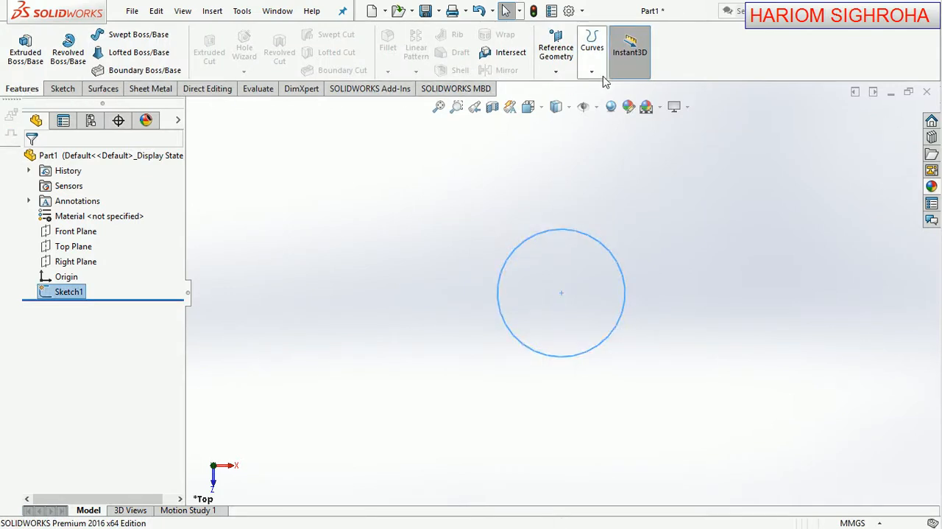
Create Helix/Spiral1 from the circle with constant pitch 2 mm and 2 revolutions.
{"action": "left_click", "coordinate": [592, 70]}
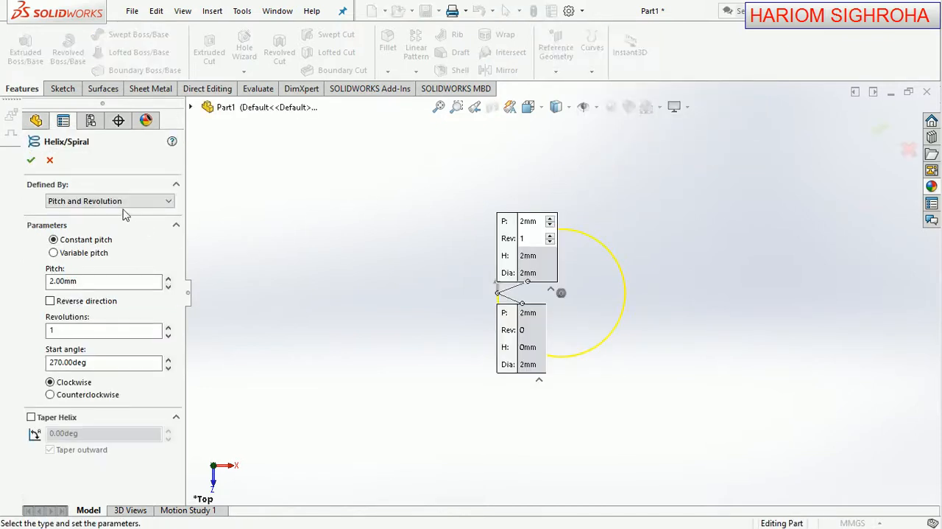
{"action": "left_click", "coordinate": [109, 200]}
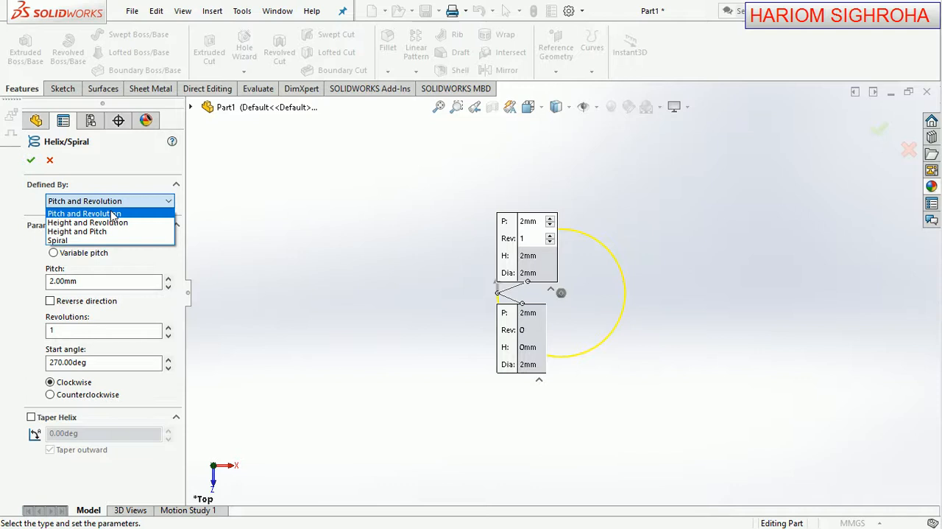
{"action": "left_click", "coordinate": [84, 212]}
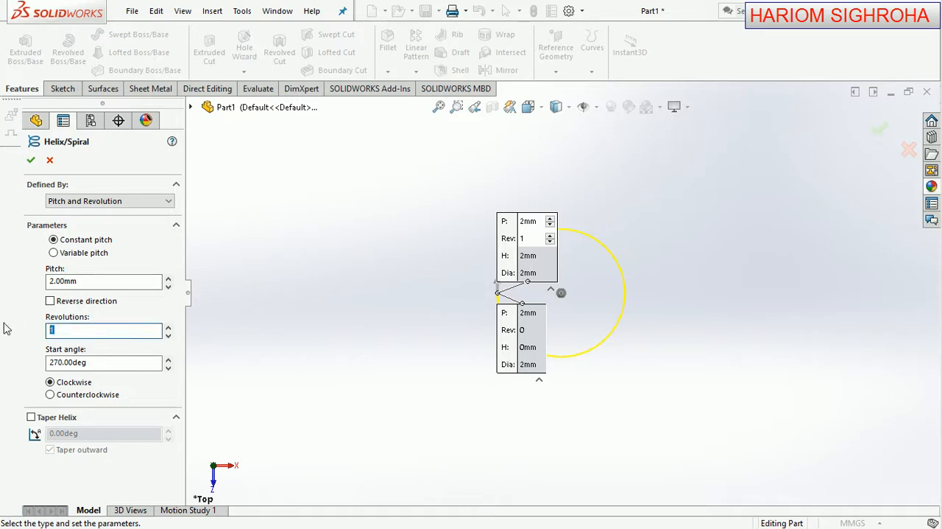
{"action": "type", "text": "2"}
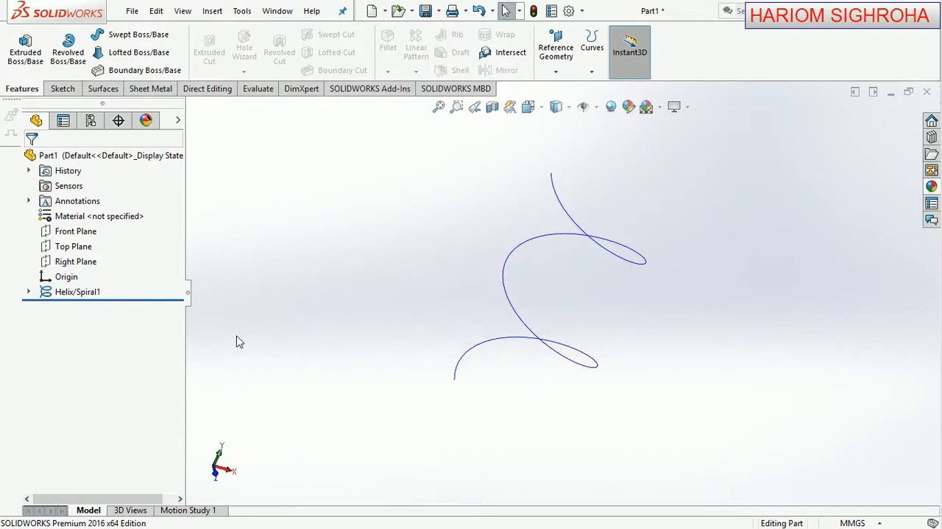
Create Plane1 from the Right Plane through the helix's end point.
{"action": "left_click", "coordinate": [75, 262]}
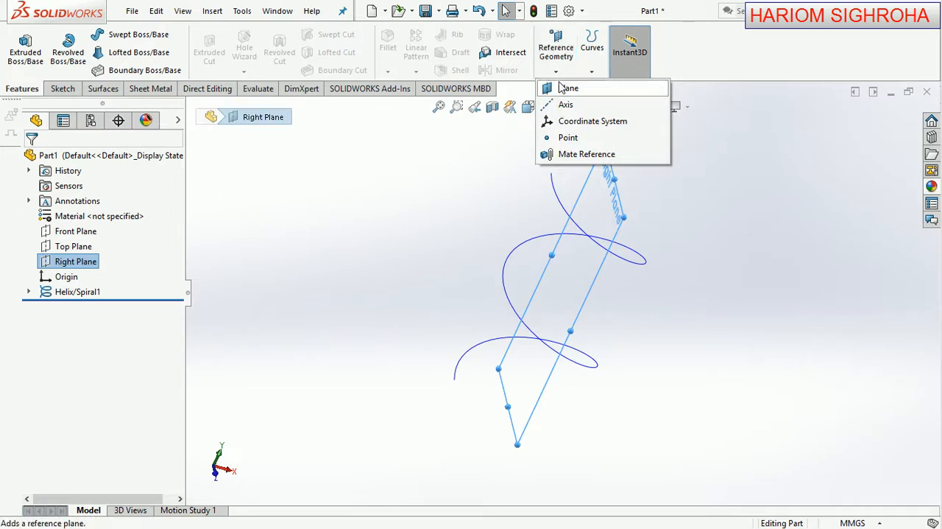
{"action": "left_click", "coordinate": [501, 397]}
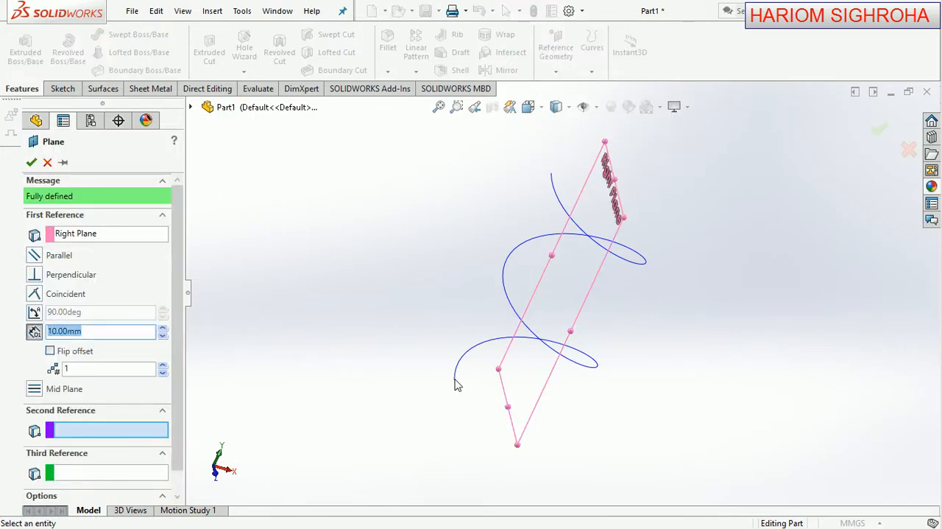
{"action": "left_click", "coordinate": [455, 381]}
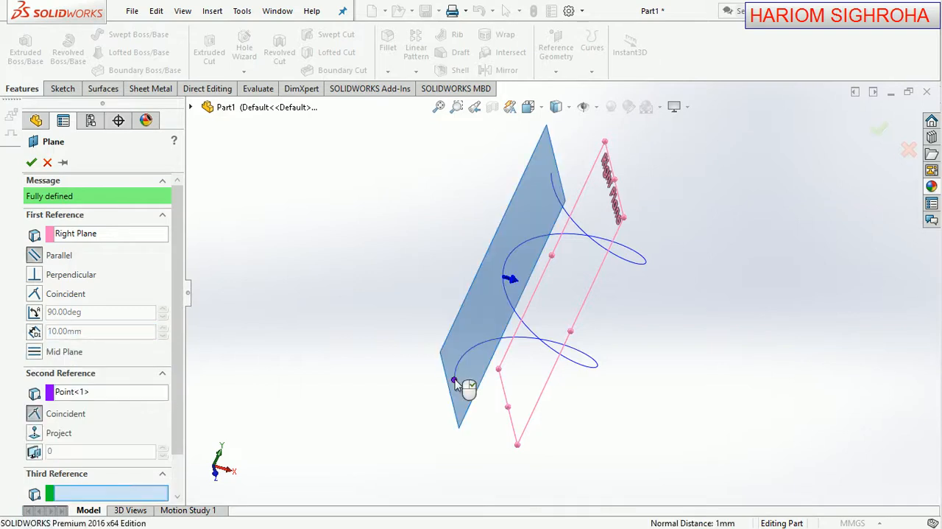
{"action": "left_click", "coordinate": [32, 162]}
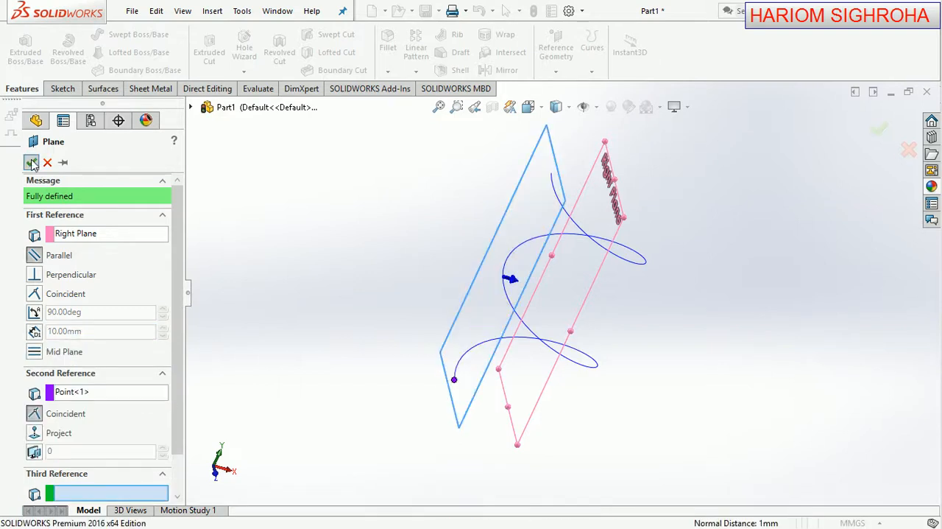
{"action": "left_click", "coordinate": [35, 162]}
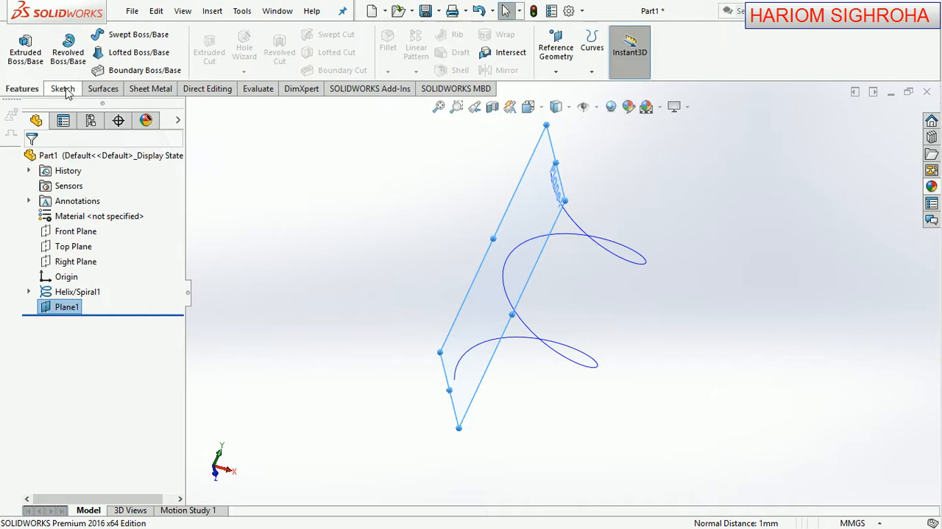
Dimension the vertical line from the helix endpoint to 0.15 mm in Sketch2.
{"action": "left_click", "coordinate": [59, 88]}
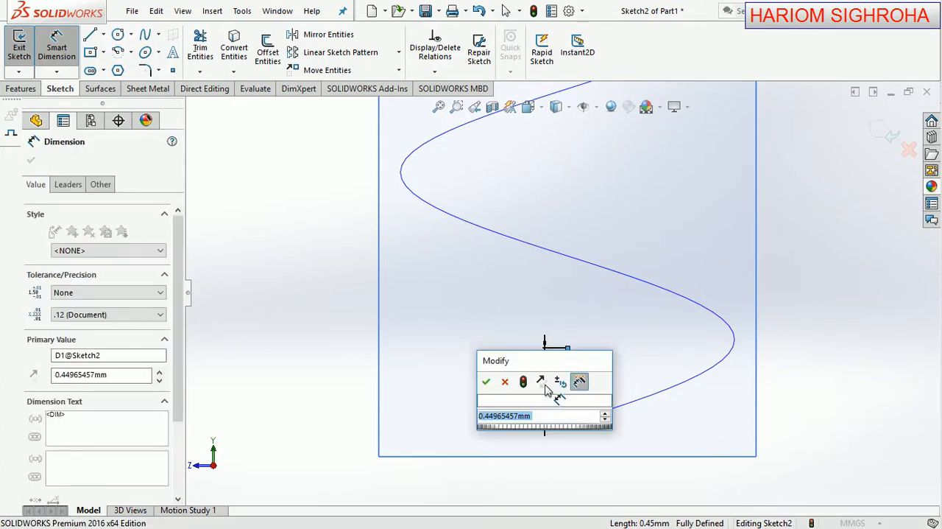
{"action": "mouse_move", "coordinate": [542, 380]}
{"action": "type", "text": "0."}
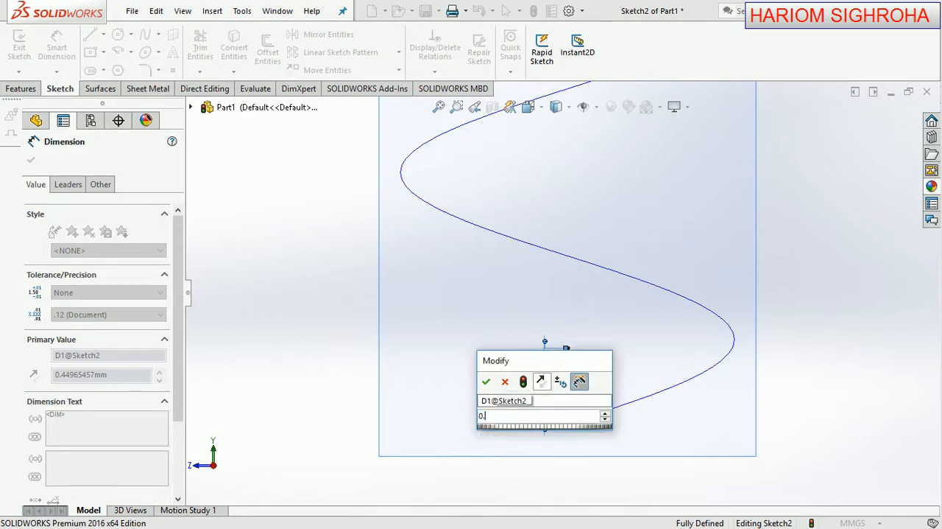
{"action": "left_click", "coordinate": [486, 381]}
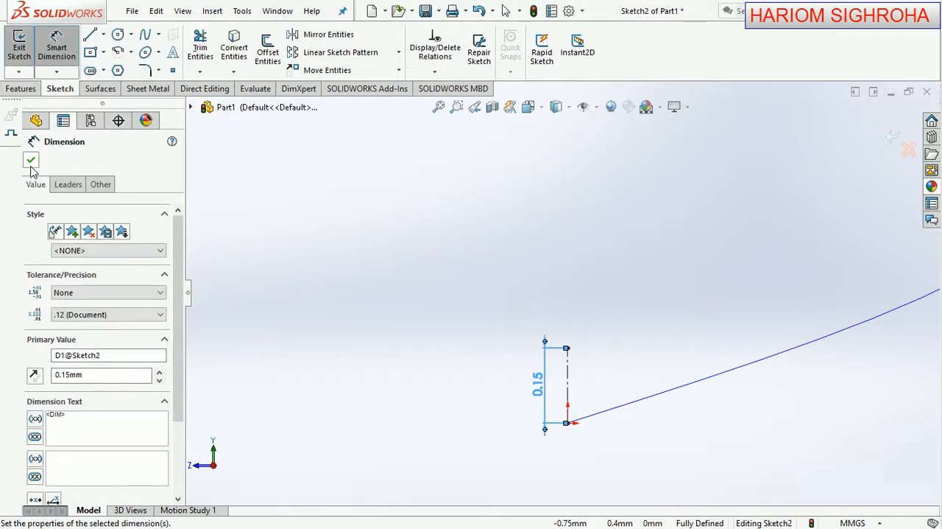
{"action": "left_click", "coordinate": [31, 159]}
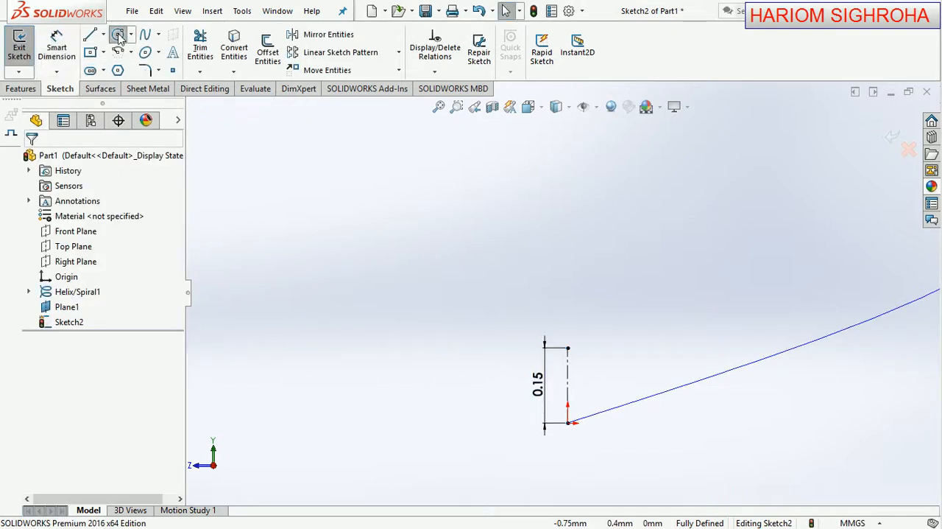
Draw a 0.08 mm diameter circle centred on the top of the 0.15 mm line.
{"action": "left_click", "coordinate": [118, 36]}
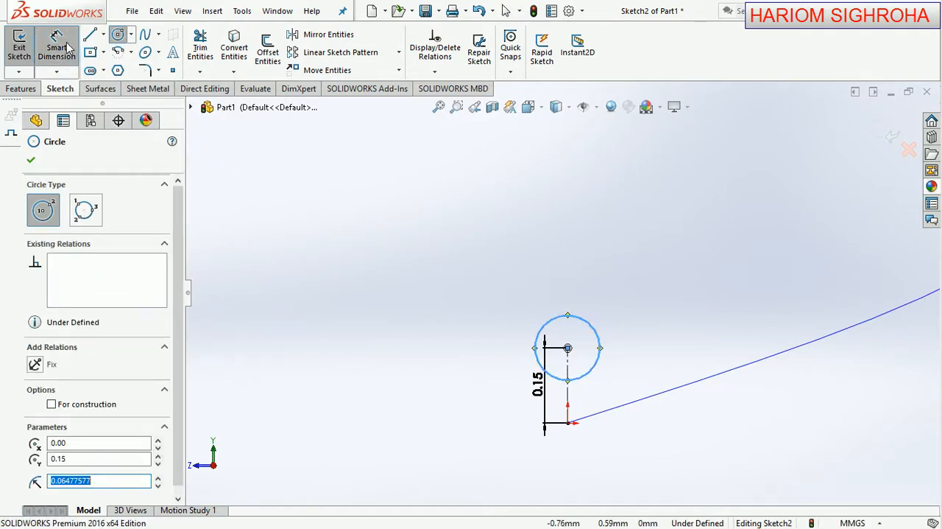
{"action": "left_click", "coordinate": [29, 159]}
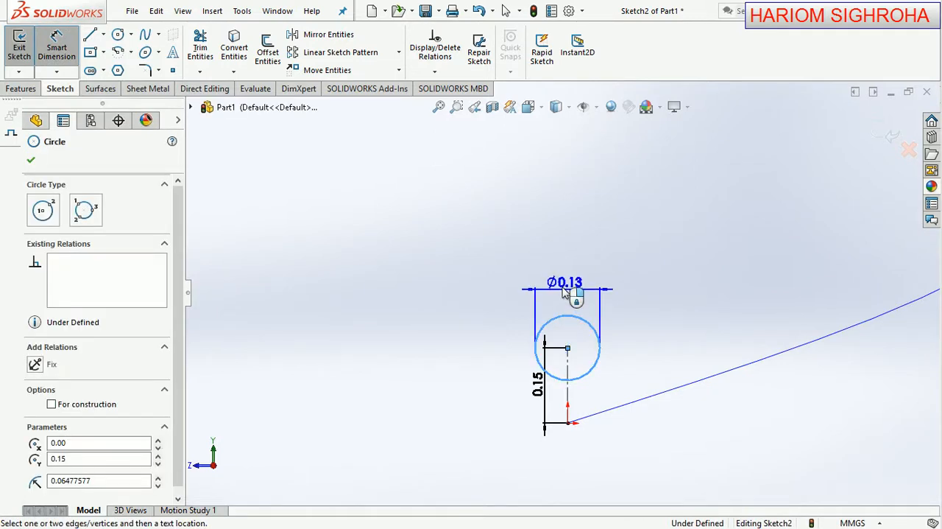
{"action": "left_click", "coordinate": [565, 291]}
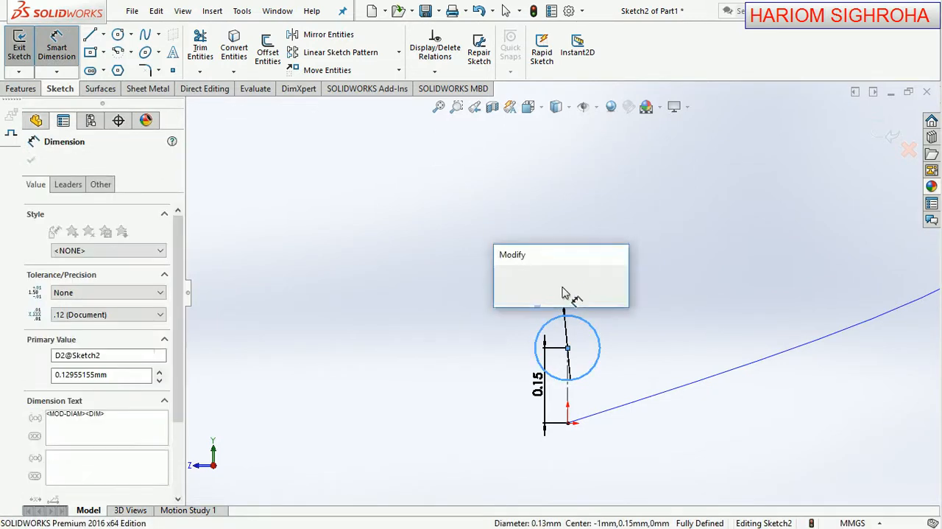
{"action": "left_click", "coordinate": [536, 303]}
{"action": "type", "text": "0.08"}
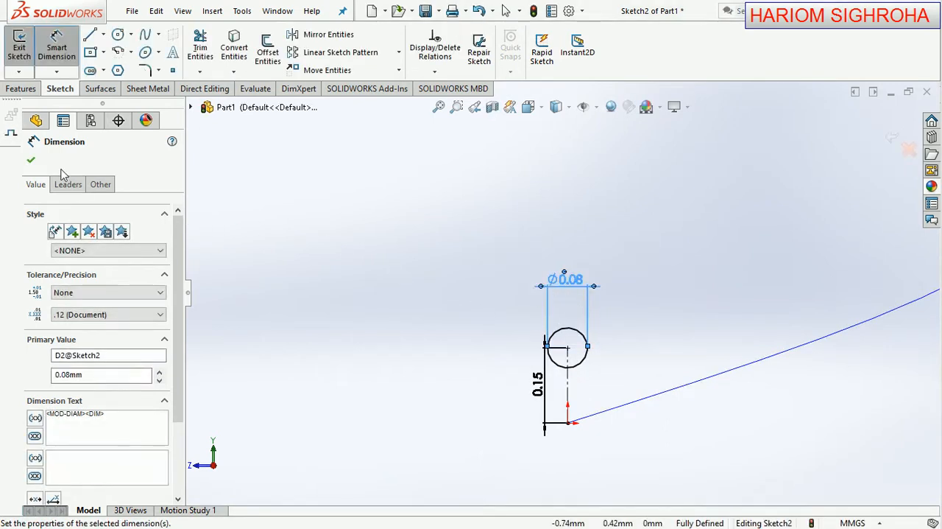
{"action": "left_click", "coordinate": [31, 159]}
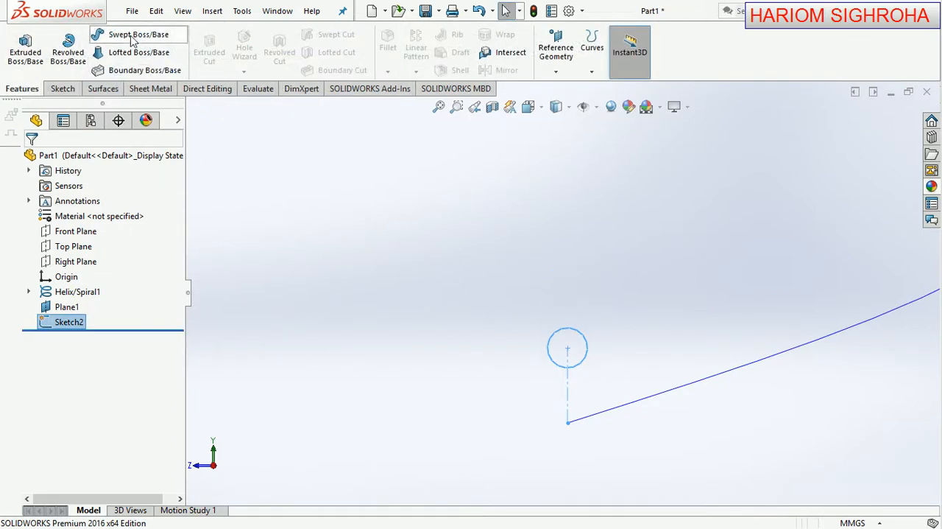
Start Swept Boss/Base with Sketch2 as profile and pick Helix/Spiral1 as path.
{"action": "left_click", "coordinate": [138, 34]}
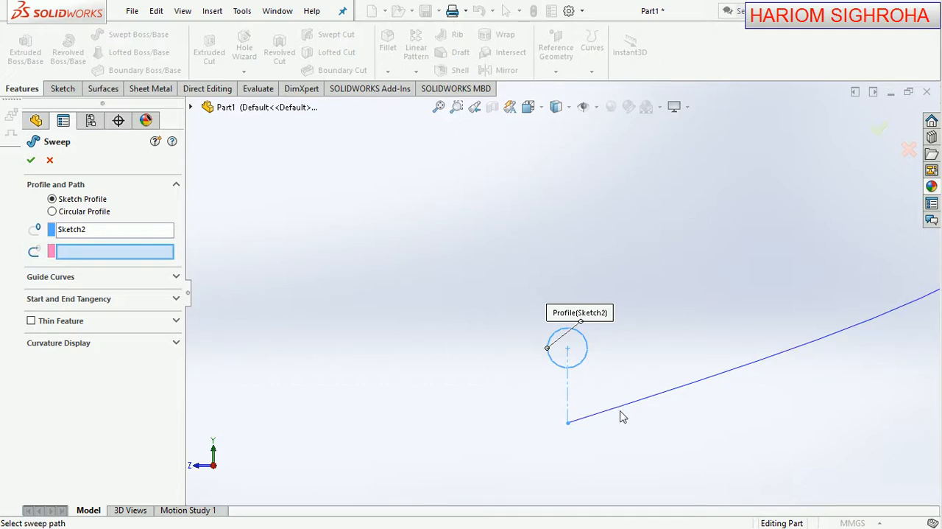
{"action": "left_click", "coordinate": [620, 405]}
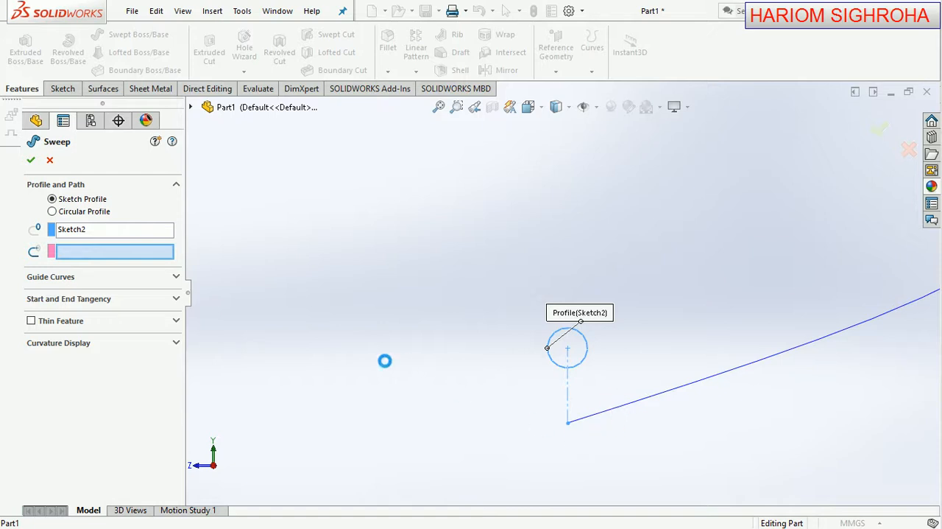
{"action": "mouse_move", "coordinate": [358, 371]}
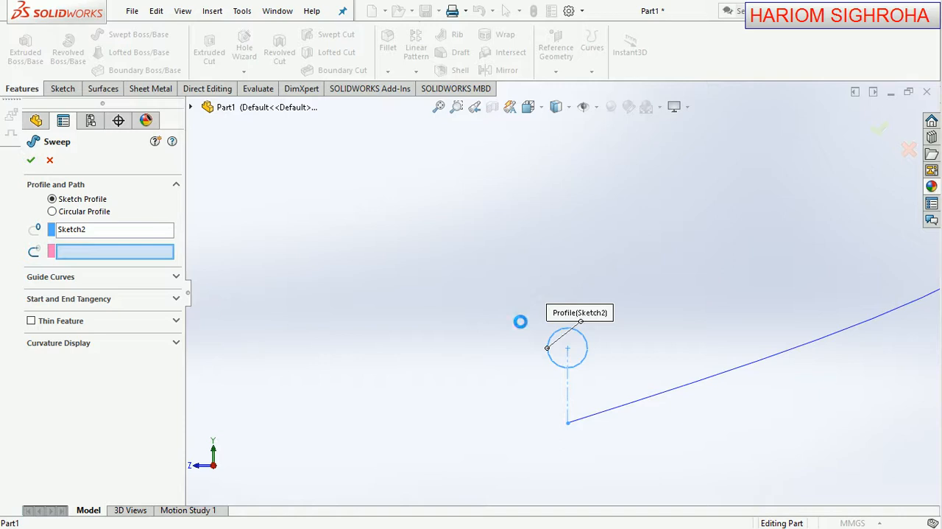
{"action": "mouse_move", "coordinate": [518, 321]}
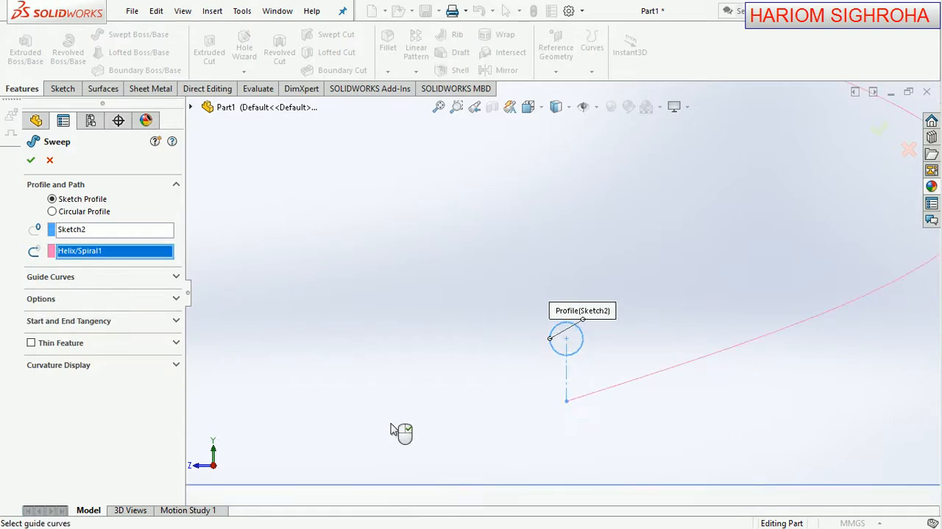
{"action": "mouse_move", "coordinate": [189, 308]}
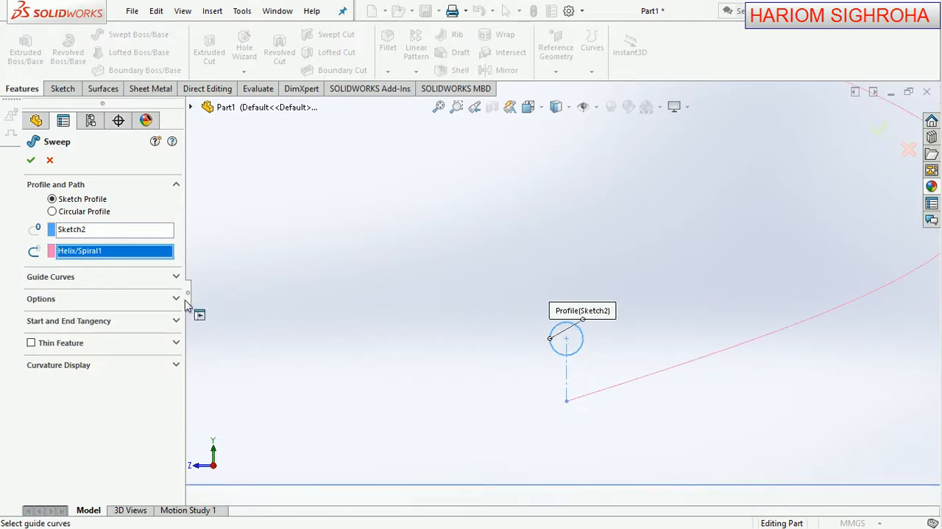
Set the sweep's Profile Twist to Specify Twist Value, 95 revolutions in Direction 1.
{"action": "left_click", "coordinate": [175, 298]}
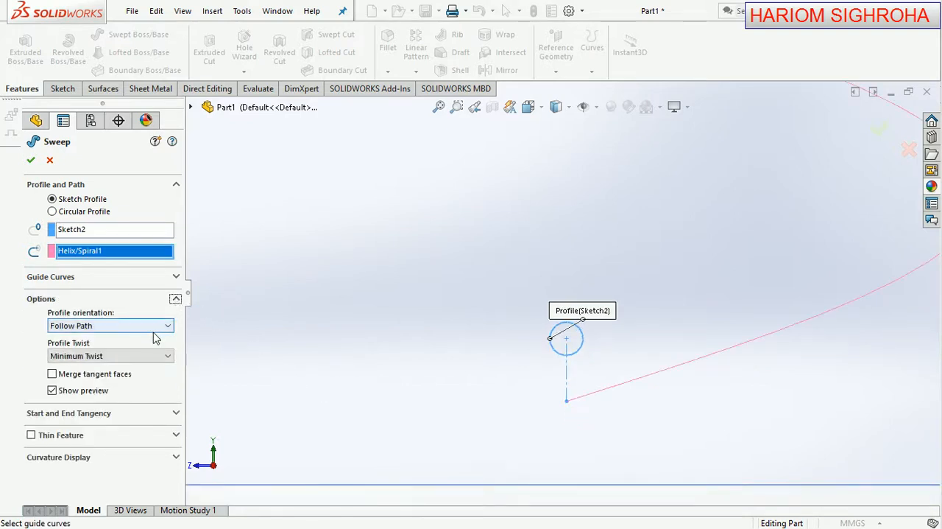
{"action": "mouse_move", "coordinate": [110, 325]}
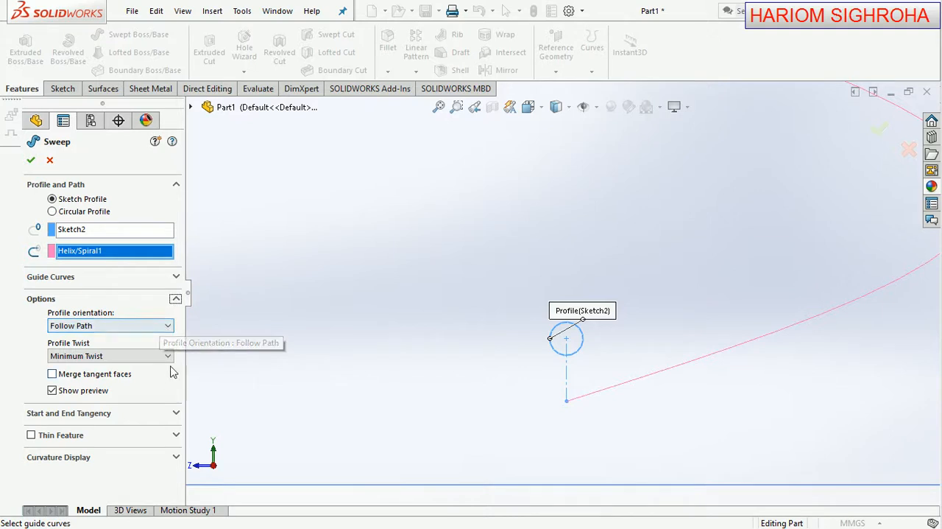
{"action": "left_click", "coordinate": [111, 355]}
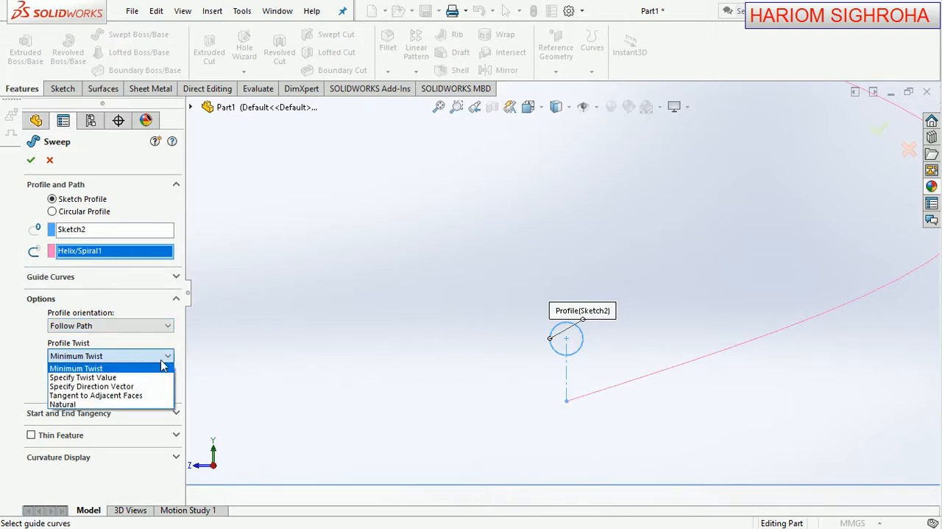
{"action": "left_click", "coordinate": [83, 377]}
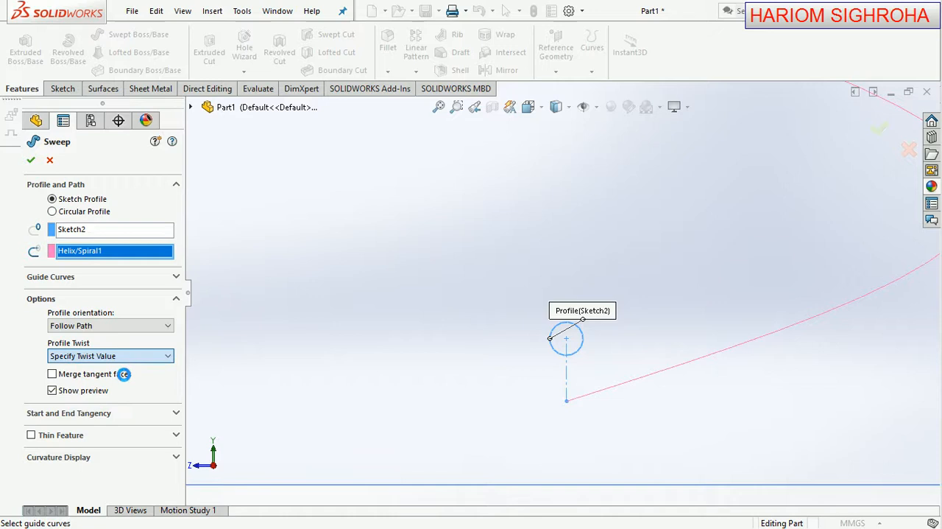
{"action": "left_click", "coordinate": [110, 355]}
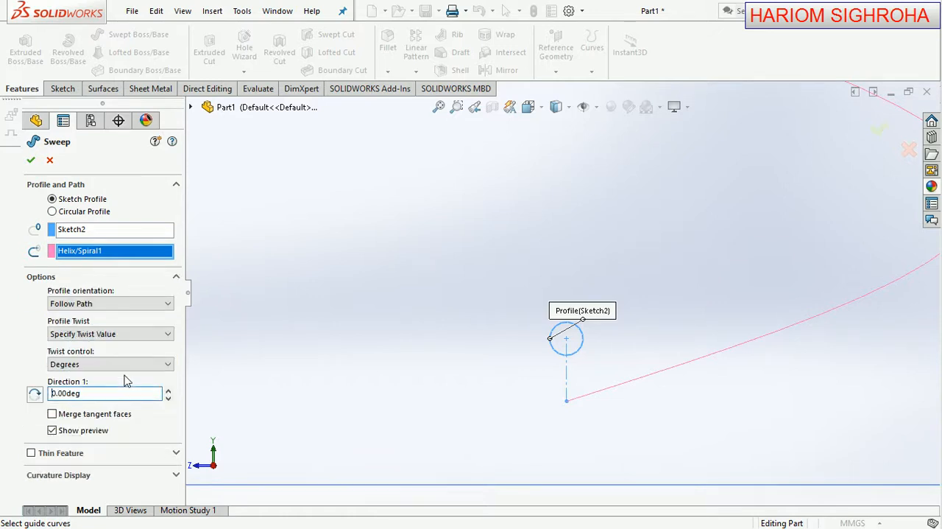
{"action": "left_click", "coordinate": [110, 363]}
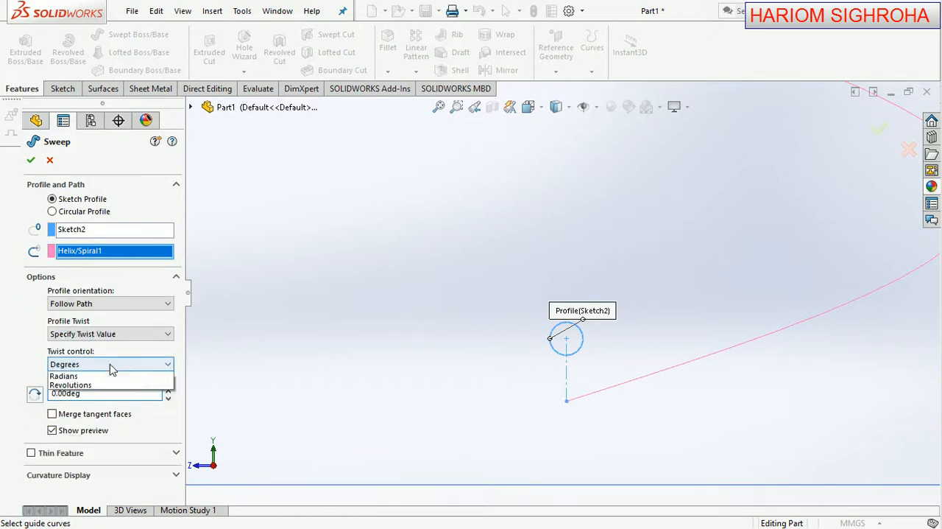
{"action": "left_click", "coordinate": [70, 384]}
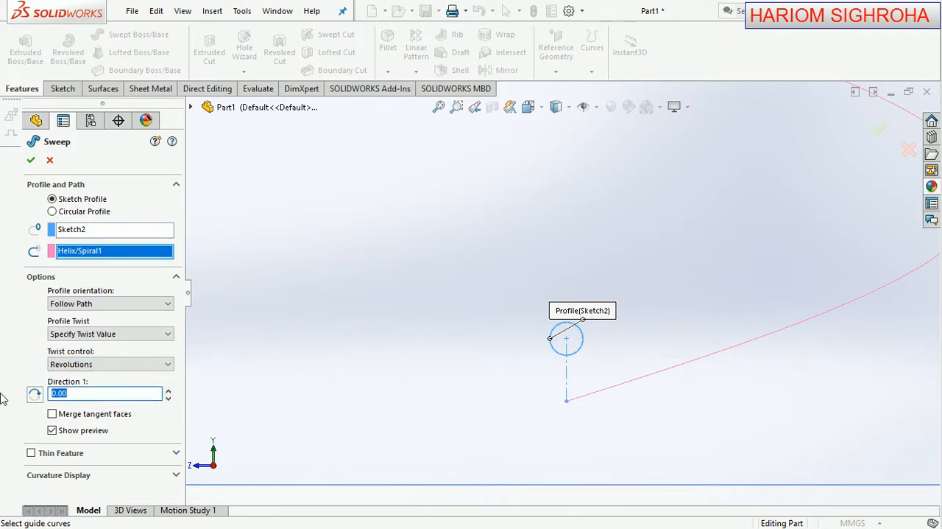
{"action": "type", "text": "95"}
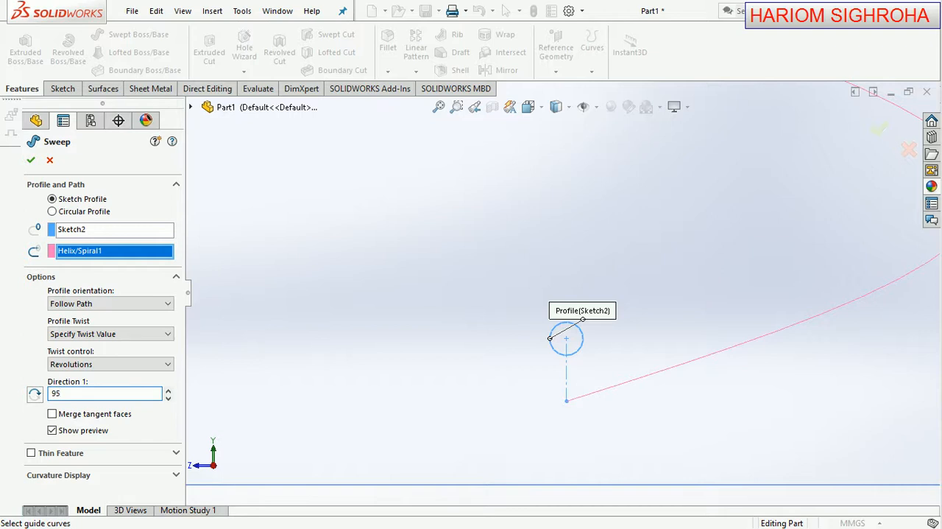
{"action": "mouse_move", "coordinate": [12, 195]}
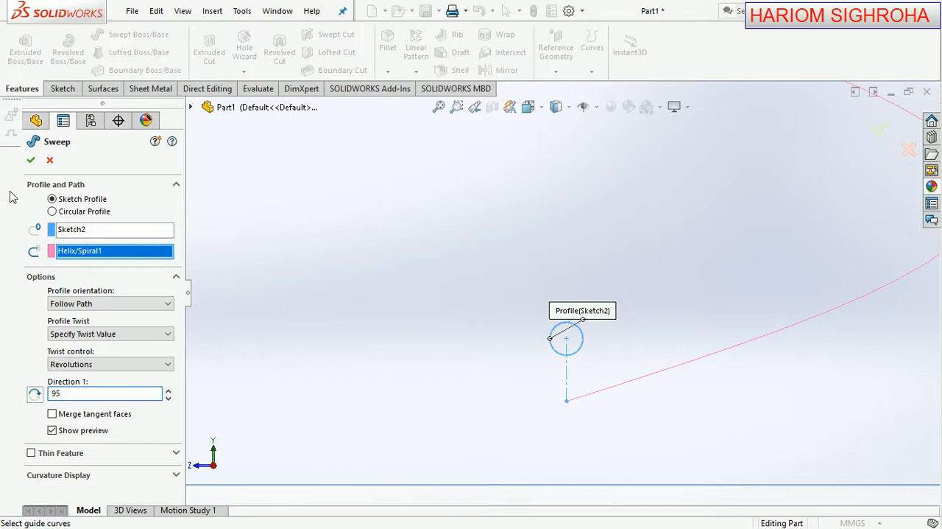
{"action": "left_click", "coordinate": [30, 159]}
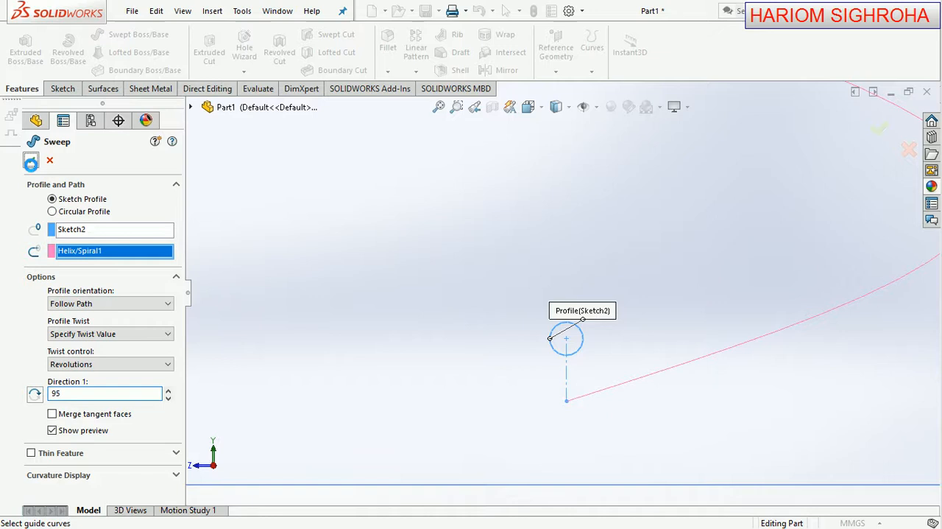
{"action": "left_click", "coordinate": [31, 159]}
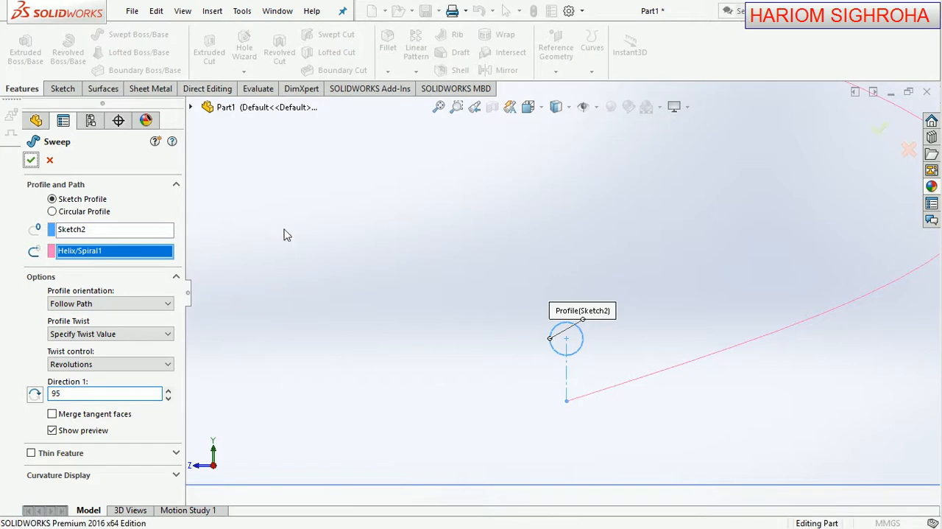
Confirm Sweep1 to build the coiled cord and orbit to view it at an angle.
{"action": "left_click", "coordinate": [31, 159]}
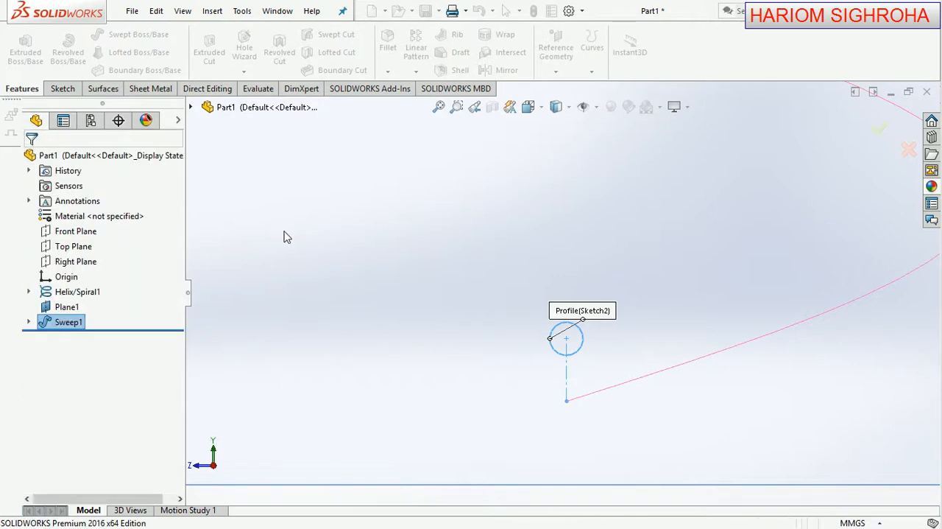
{"action": "mouse_move", "coordinate": [581, 283]}
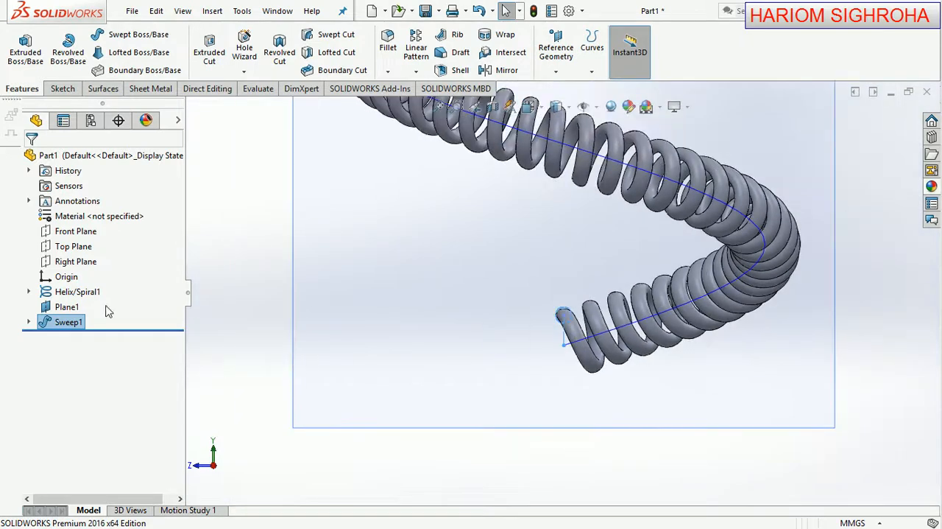
{"action": "left_click", "coordinate": [66, 307]}
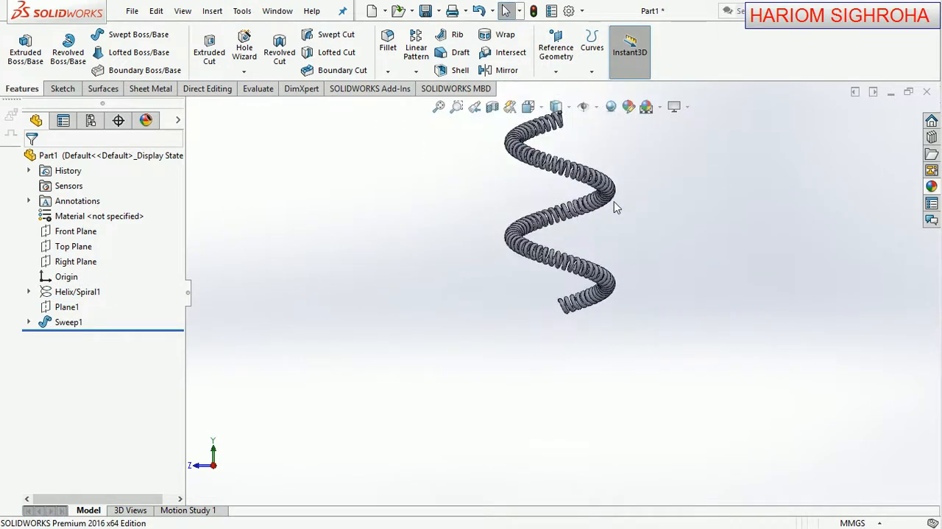
{"action": "left_click_drag", "start_coordinate": [616, 206], "coordinate": [518, 315]}
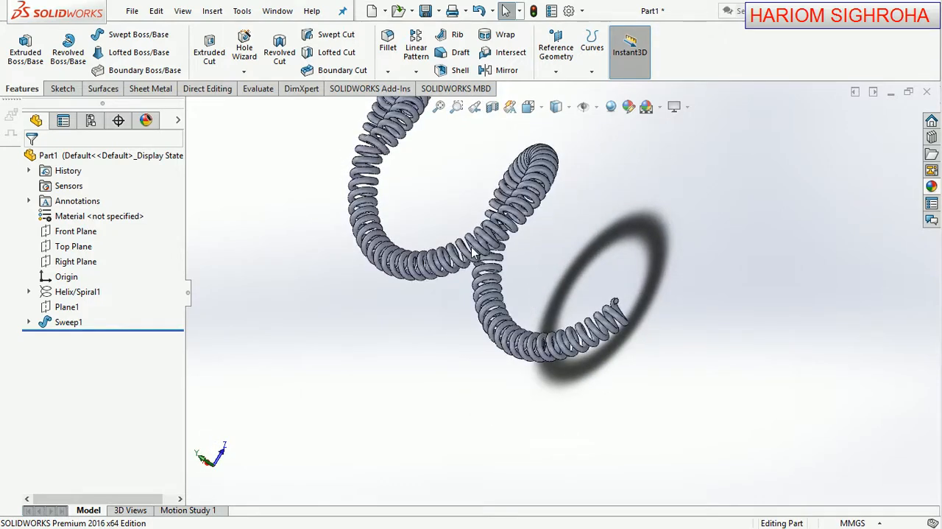
Select the coil and apply an appearance to the whole Sweep1 feature.
{"action": "left_click", "coordinate": [68, 321]}
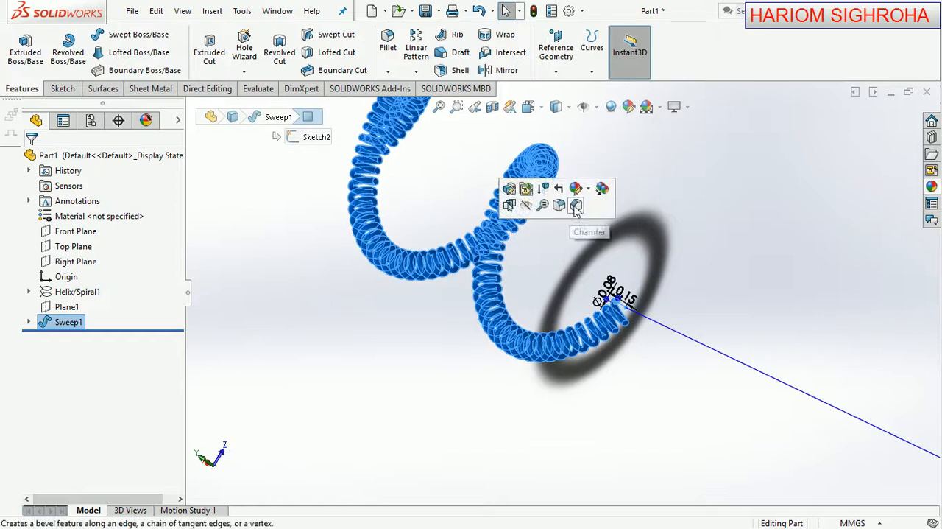
{"action": "mouse_move", "coordinate": [578, 188]}
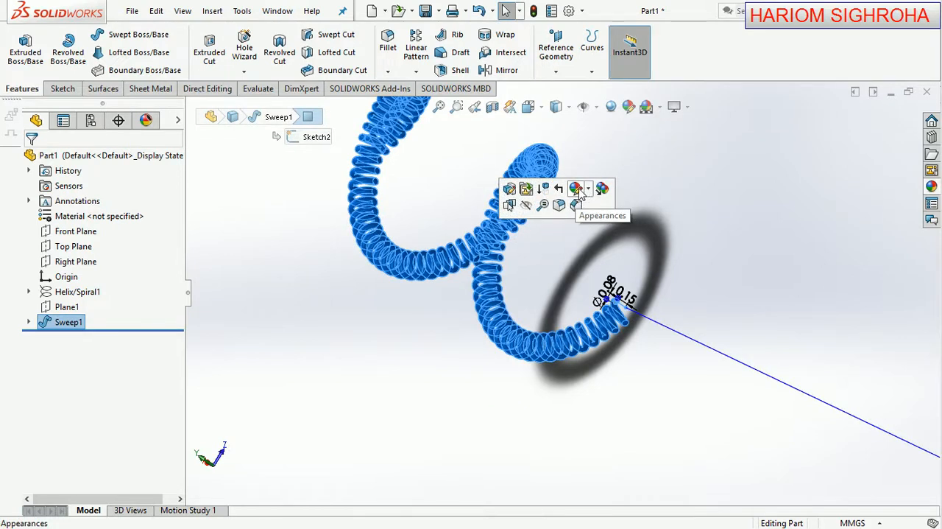
{"action": "left_click", "coordinate": [588, 188]}
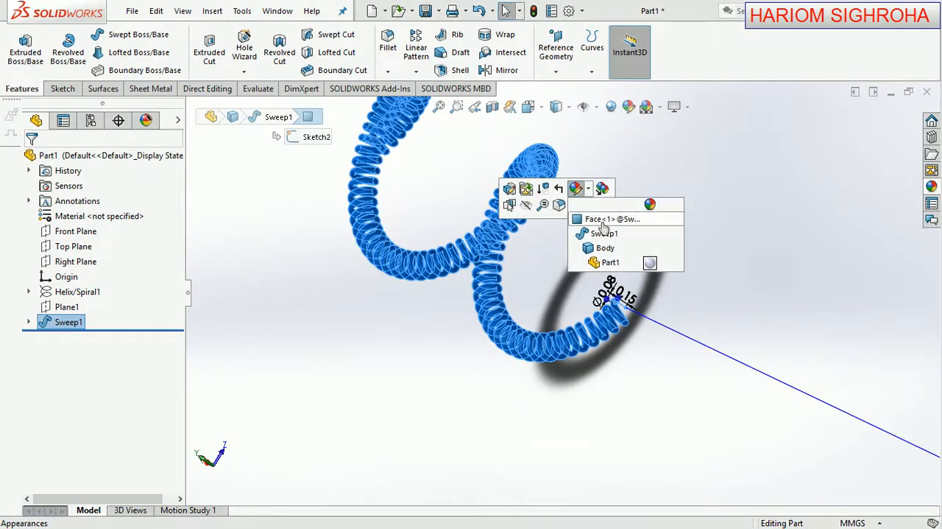
{"action": "left_click", "coordinate": [804, 253]}
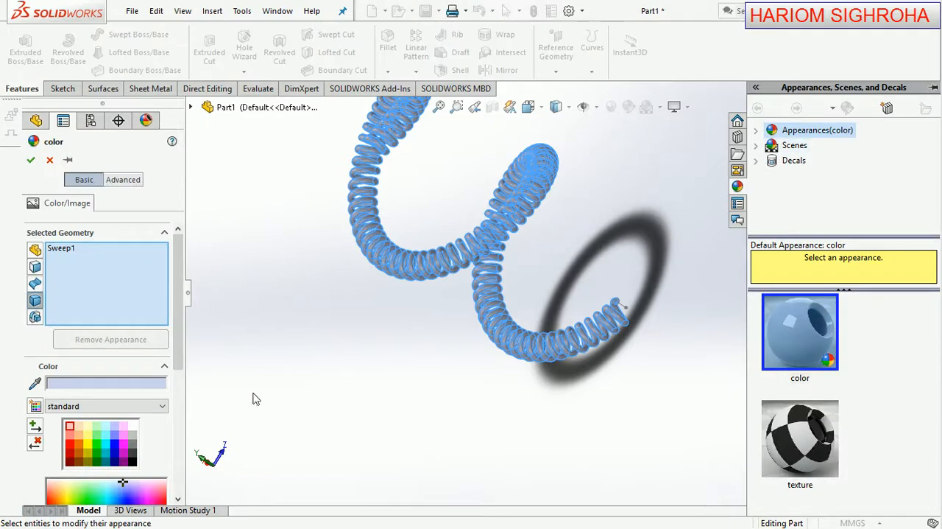
{"action": "mouse_move", "coordinate": [111, 448]}
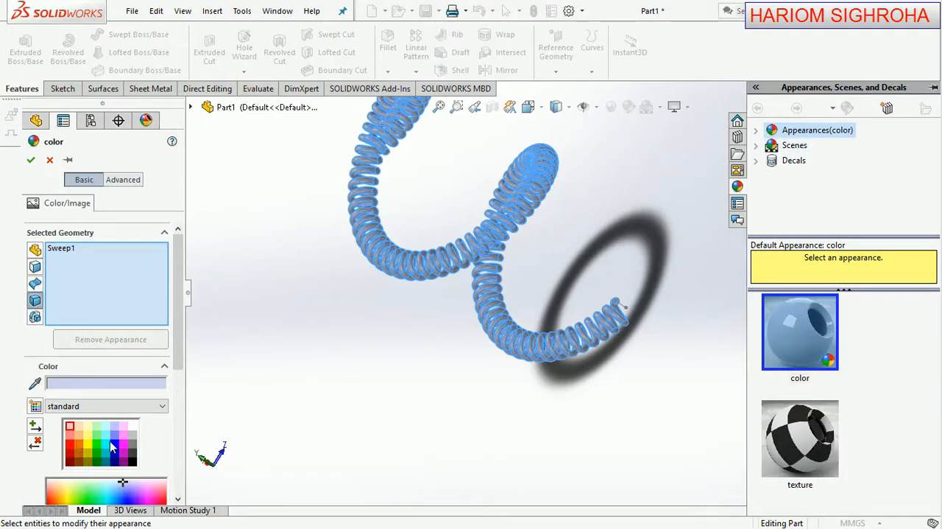
Try blue and cyan swatches, then settle on green and confirm the appearance.
{"action": "left_click", "coordinate": [115, 427]}
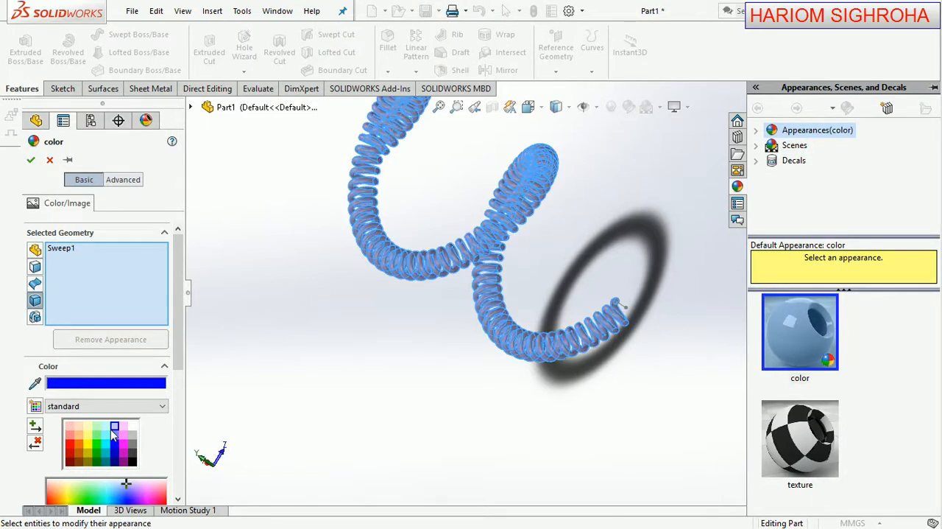
{"action": "left_click", "coordinate": [117, 444]}
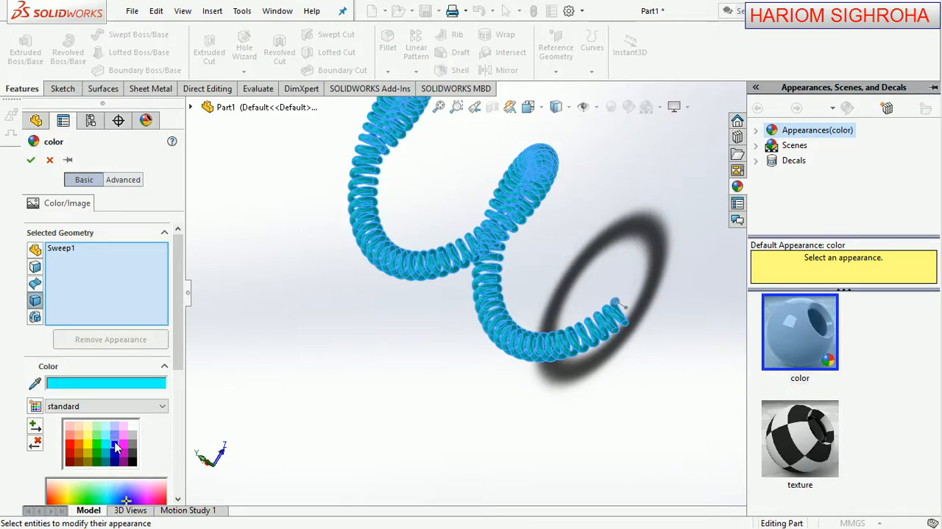
{"action": "left_click", "coordinate": [116, 444]}
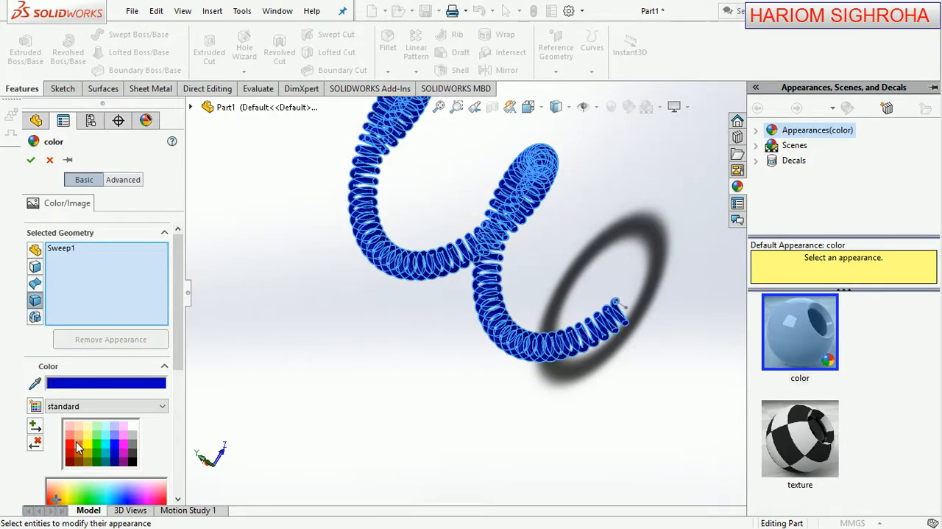
{"action": "left_click", "coordinate": [77, 436]}
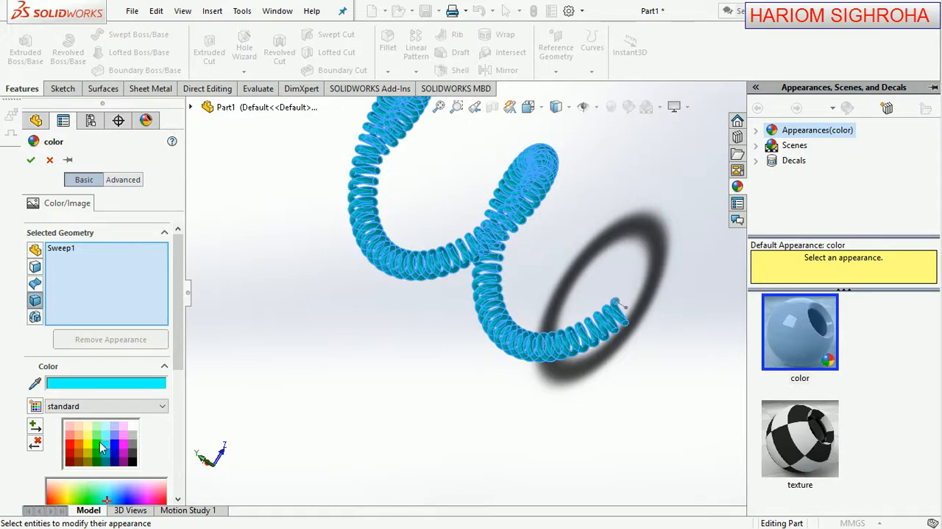
{"action": "left_click", "coordinate": [86, 454]}
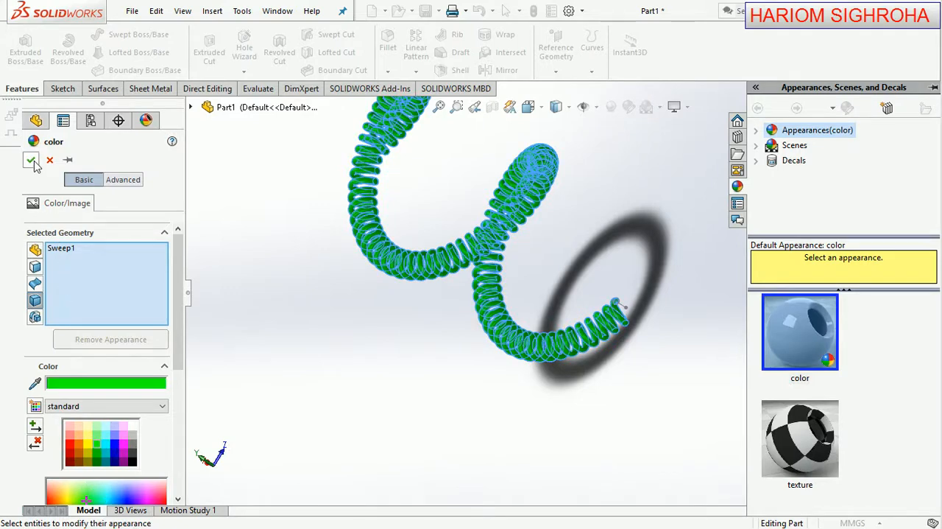
{"action": "left_click", "coordinate": [32, 159]}
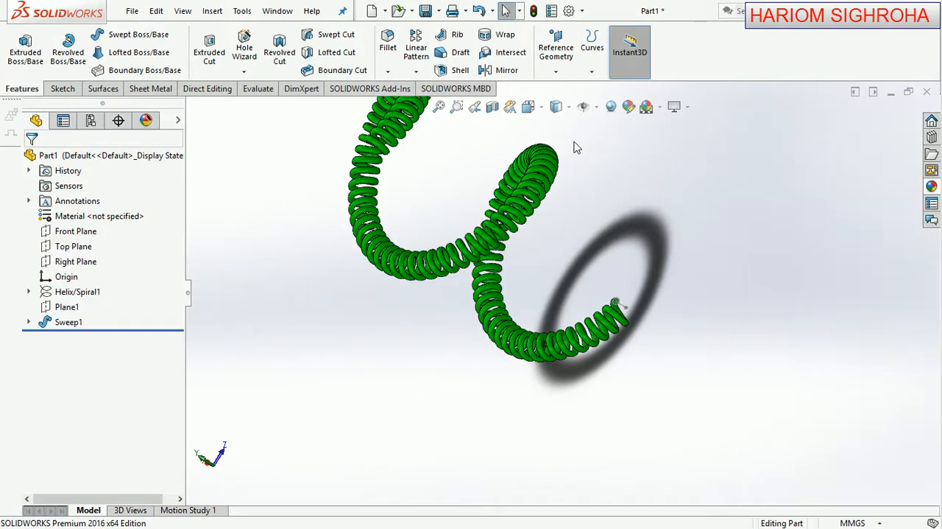
Orbit and zoom the green coiled cord to inspect its shape from several sides.
{"action": "left_click", "coordinate": [567, 106]}
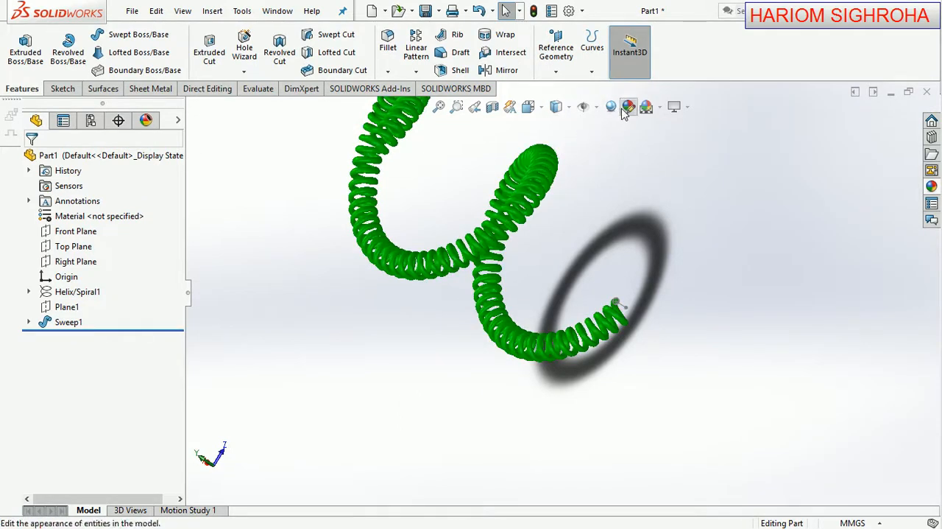
{"action": "mouse_move", "coordinate": [574, 159]}
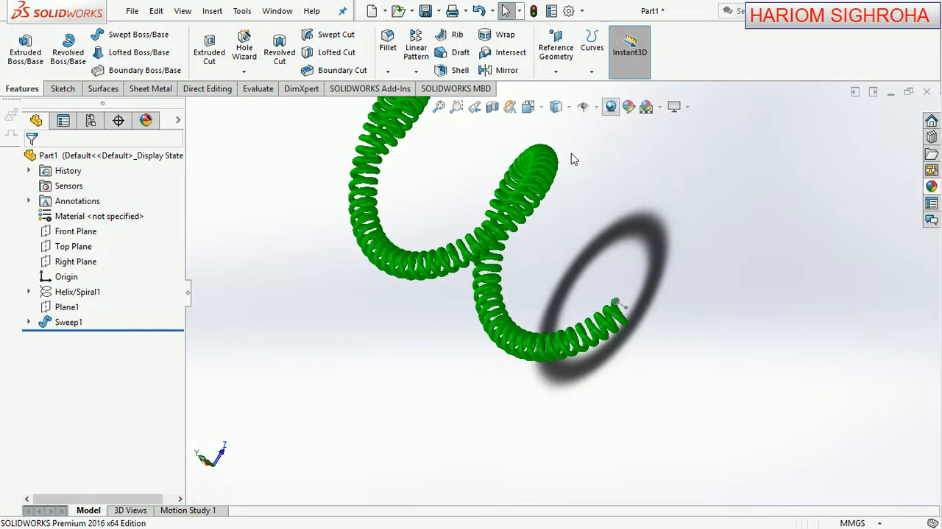
{"action": "mouse_move", "coordinate": [531, 205]}
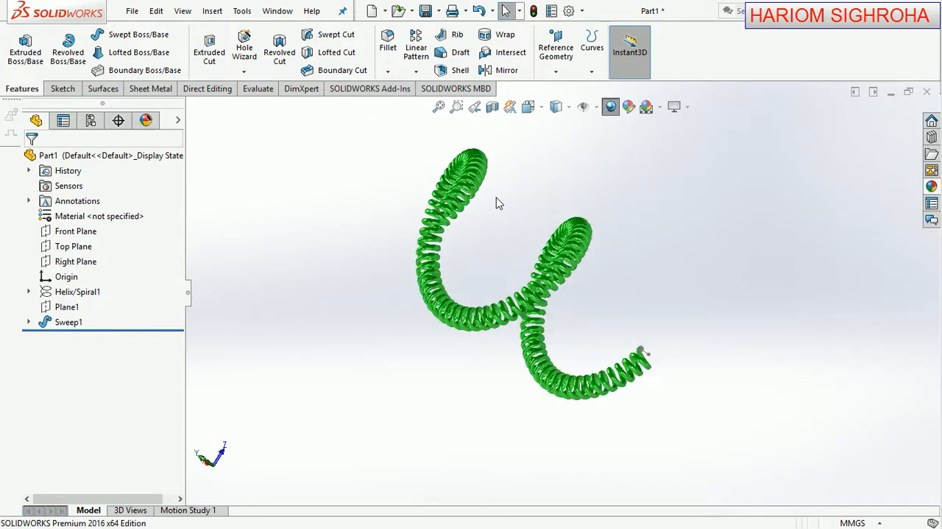
{"action": "left_click_drag", "start_coordinate": [499, 203], "coordinate": [397, 256]}
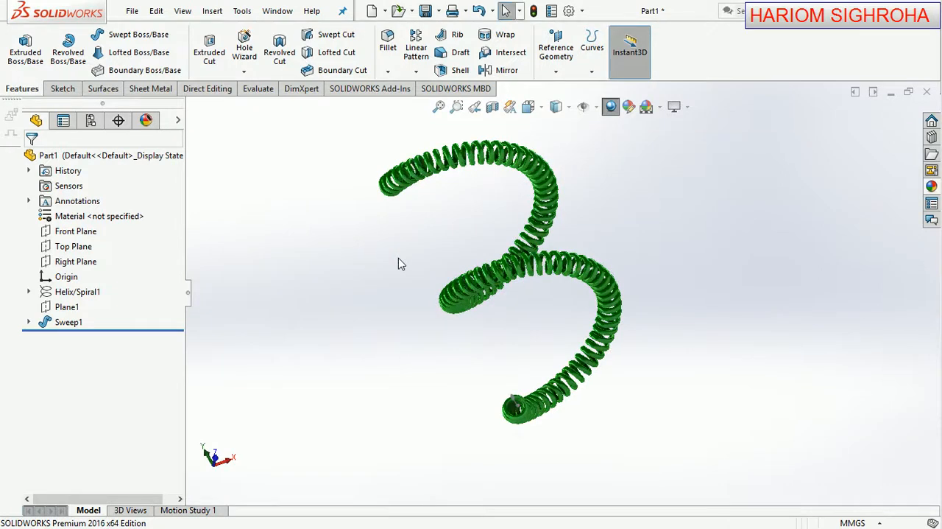
{"action": "mouse_move", "coordinate": [400, 271]}
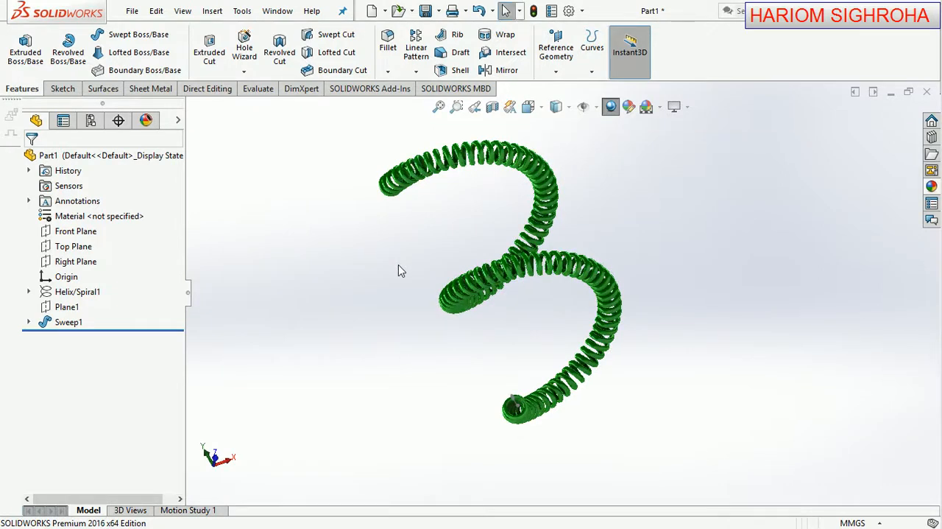
{"action": "scroll", "scroll_direction": "up", "scroll_amount": 3}
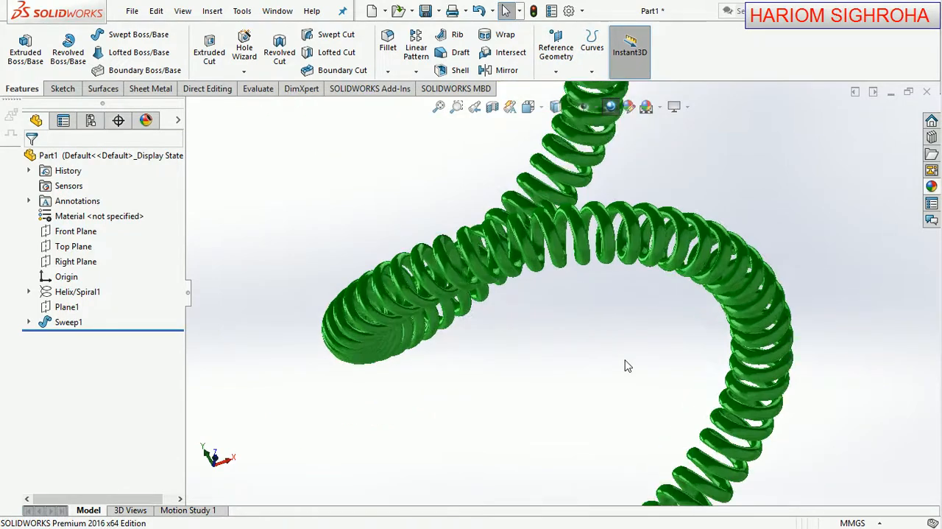
{"action": "left_click_drag", "start_coordinate": [629, 365], "coordinate": [626, 313]}
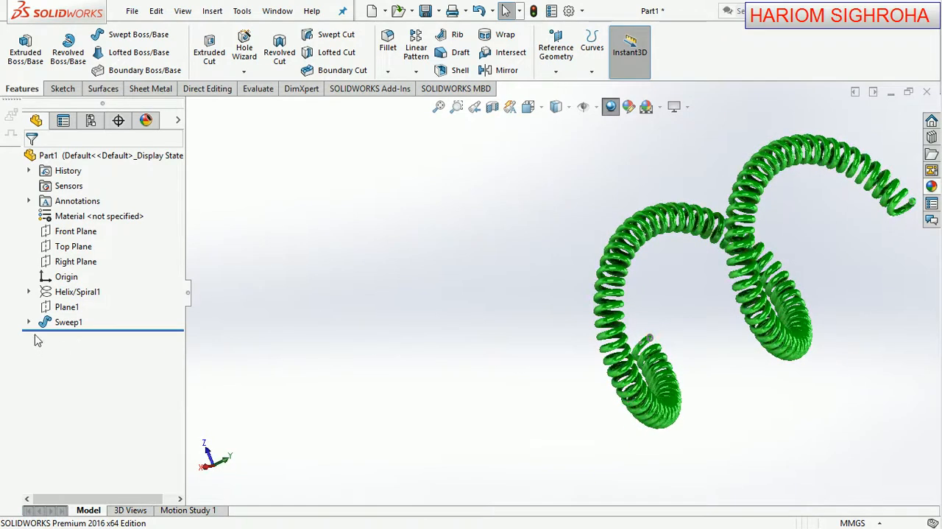
Expand Sweep1 in the FeatureManager tree to reveal its profile Sketch2.
{"action": "left_click", "coordinate": [28, 321]}
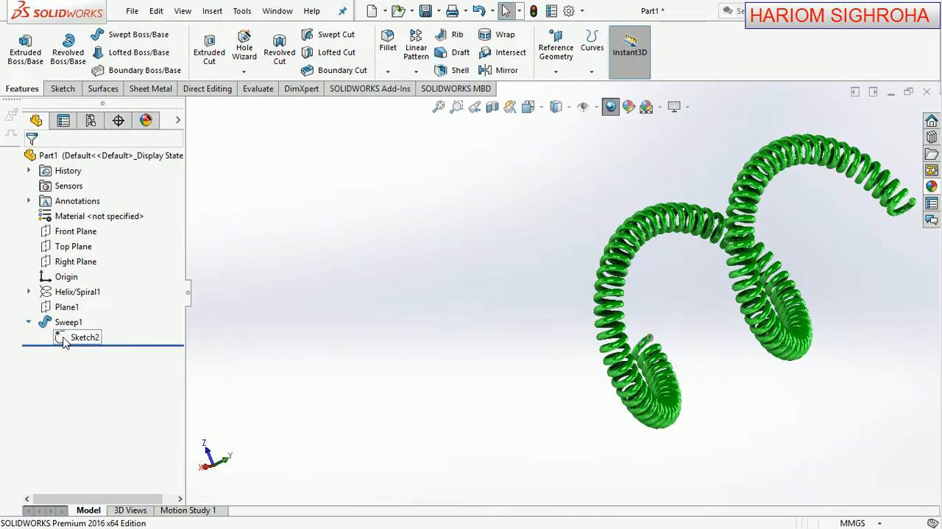
{"action": "left_click", "coordinate": [86, 338]}
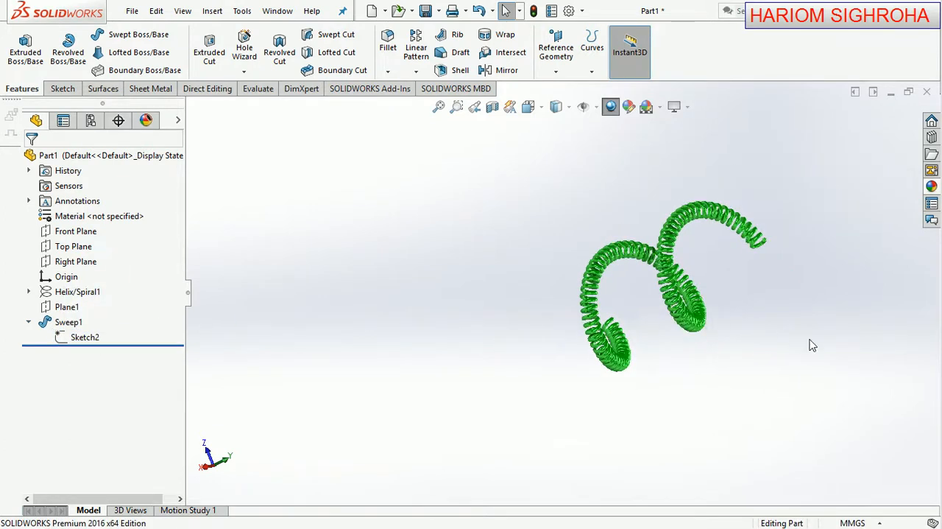
{"action": "left_click_drag", "start_coordinate": [663, 295], "coordinate": [699, 266]}
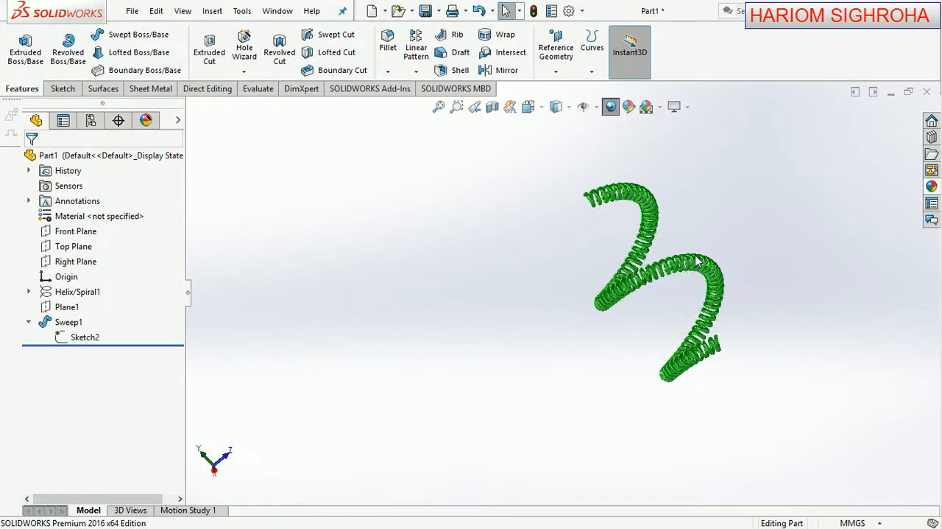